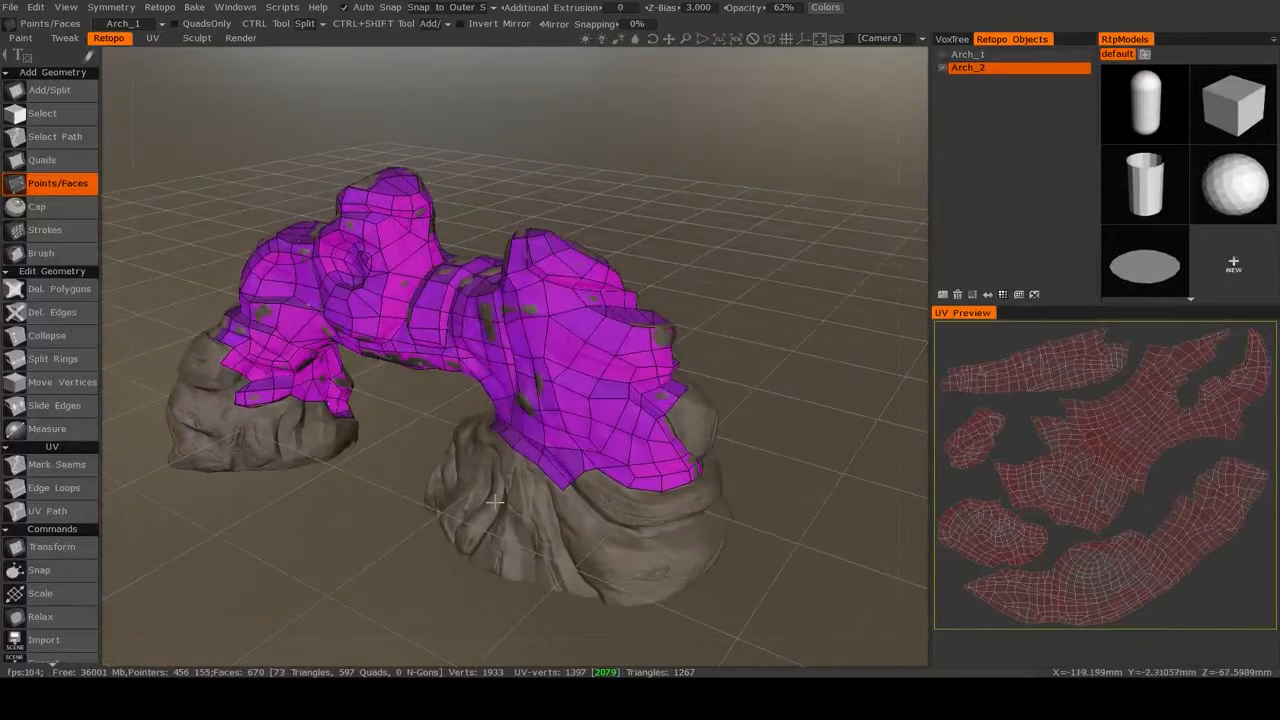
- Draw Strokes guide curves from the mesh border along the pillar's lower band to add quad rows
left_click_drag(500, 400, 590, 500)
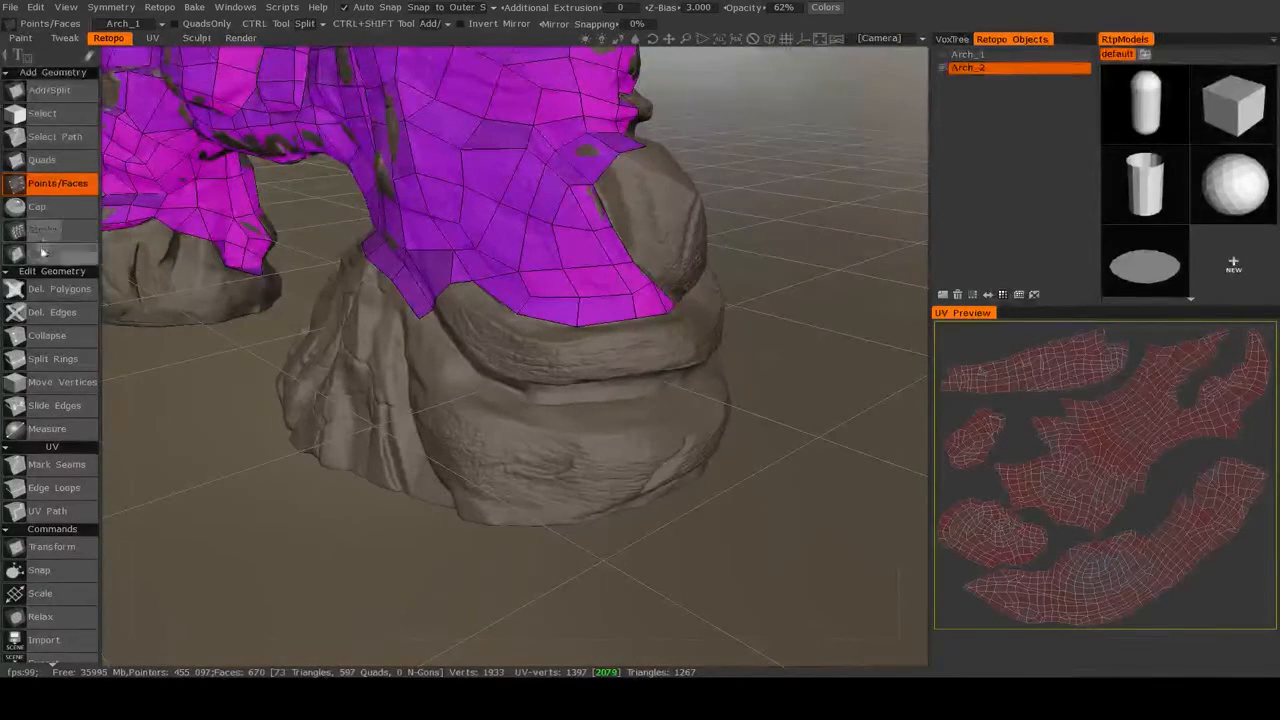
left_click(44, 230)
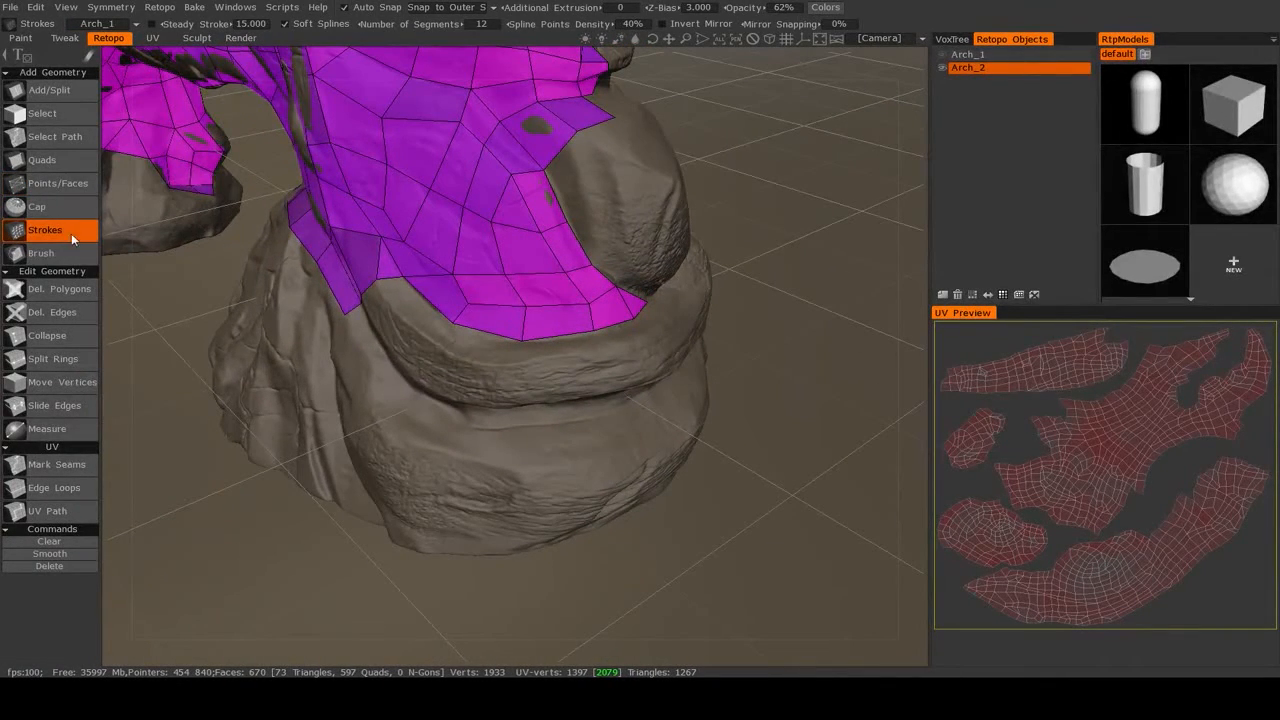
left_click(378, 290)
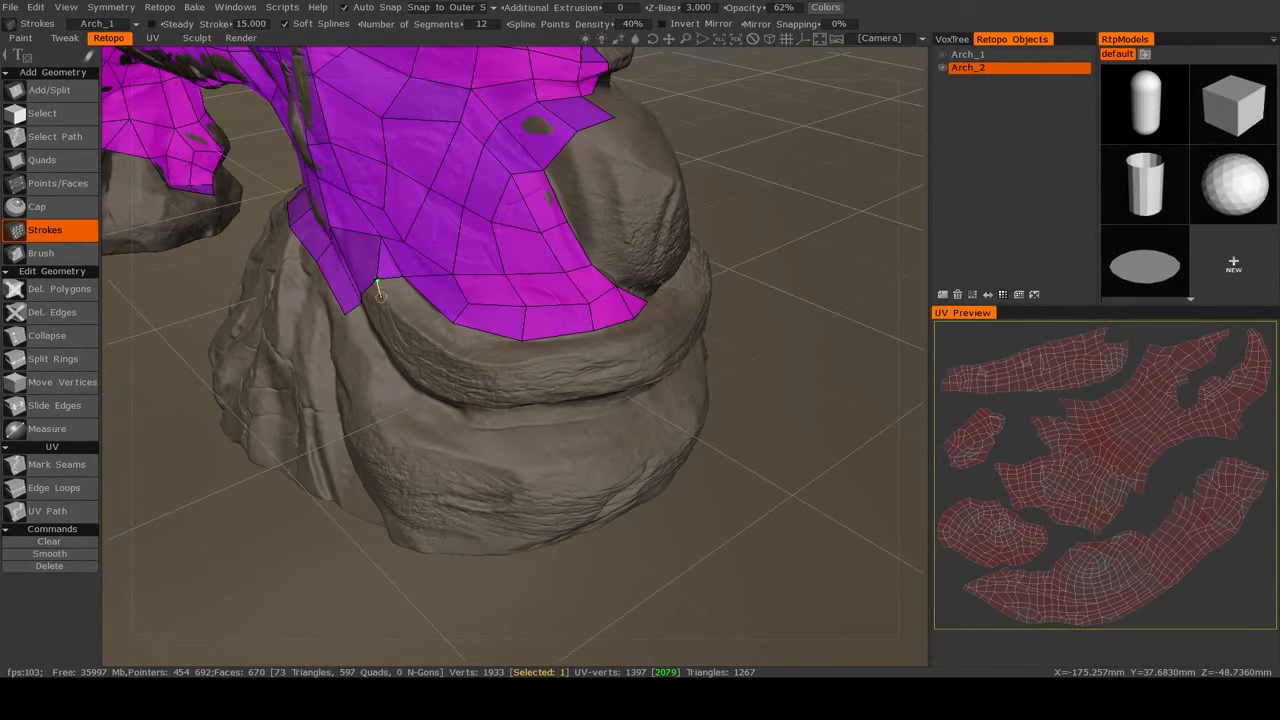
left_click_drag(380, 300, 535, 360)
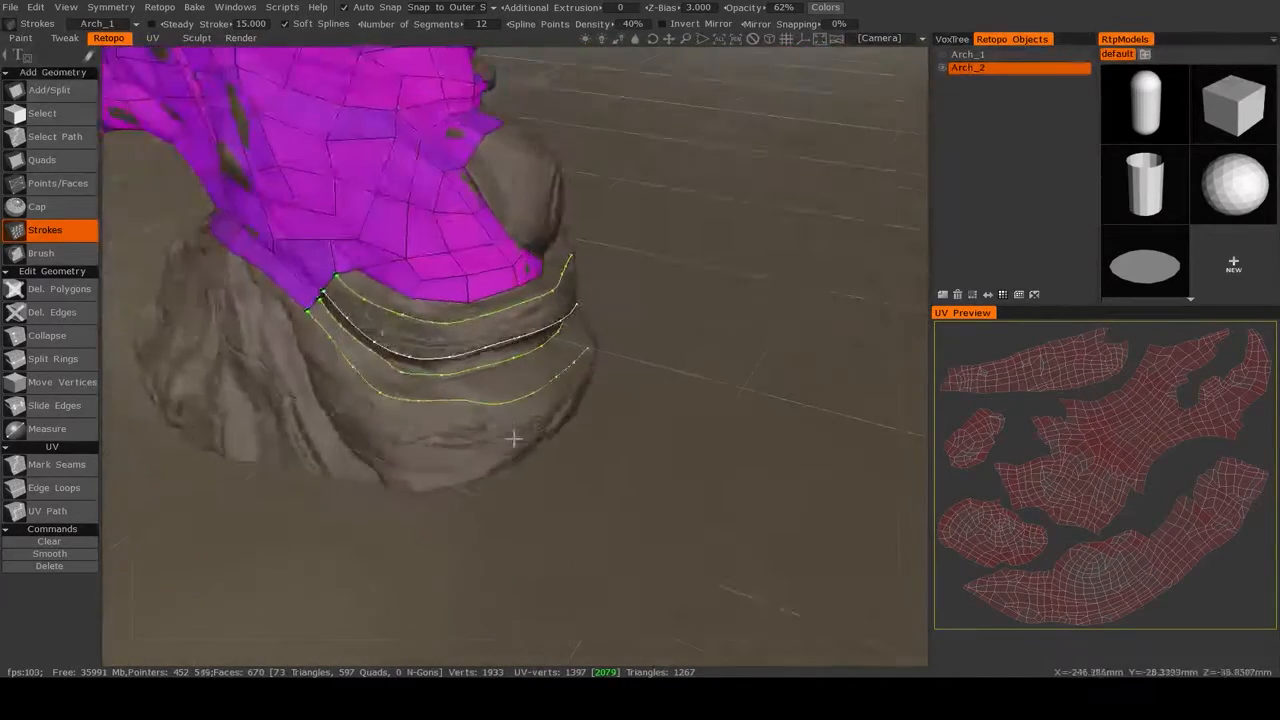
left_click_drag(500, 400, 450, 300)
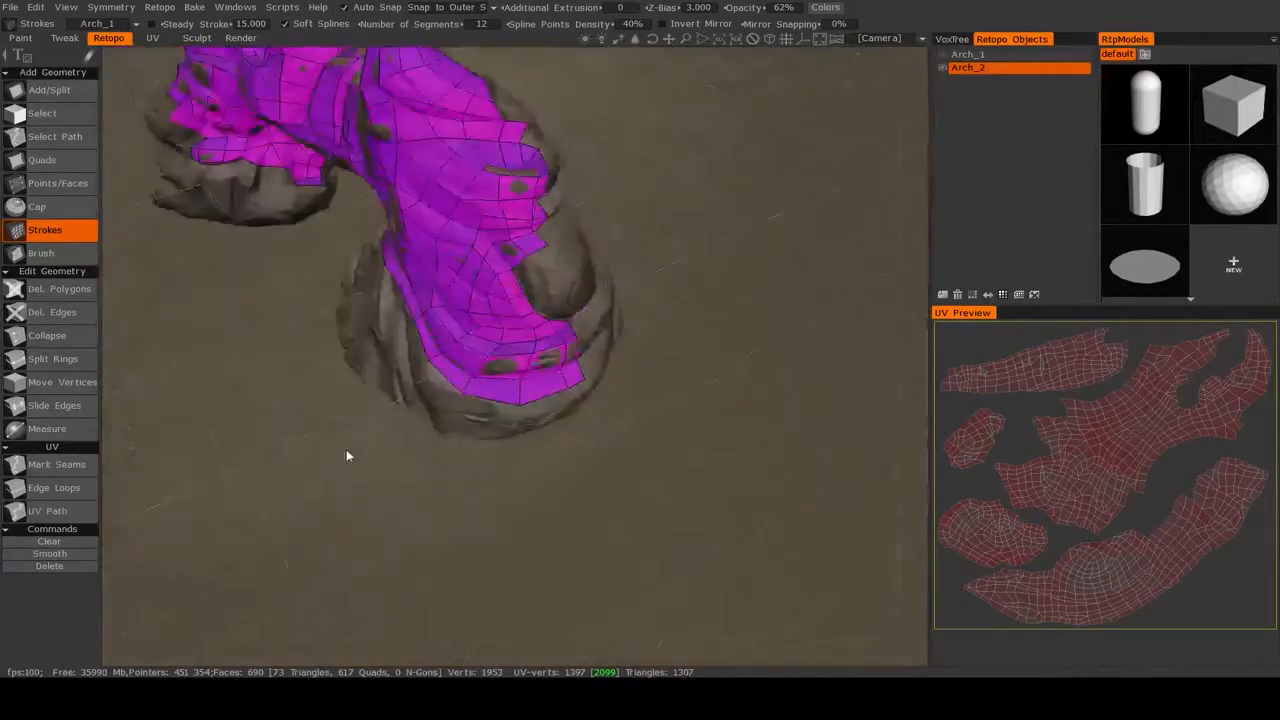
- Delete the misshaped corner face and place a new point to rebuild it
left_click(57, 183)
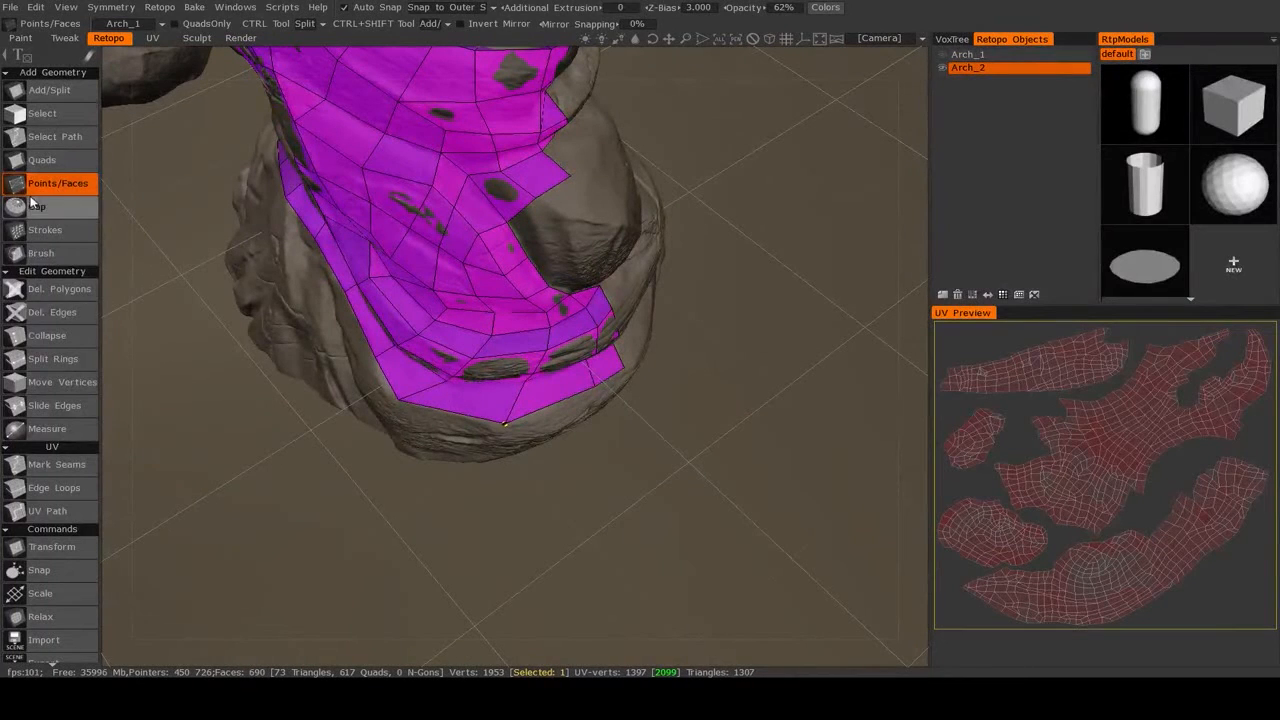
left_click(60, 289)
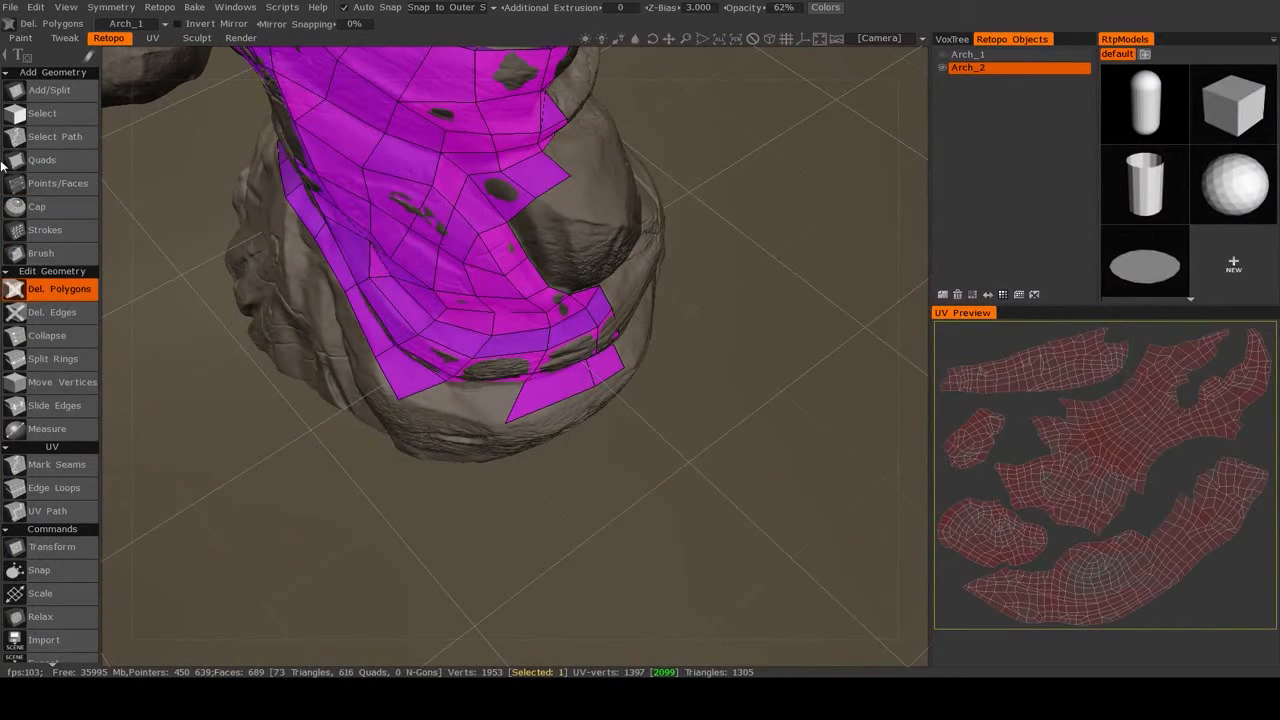
left_click(57, 183)
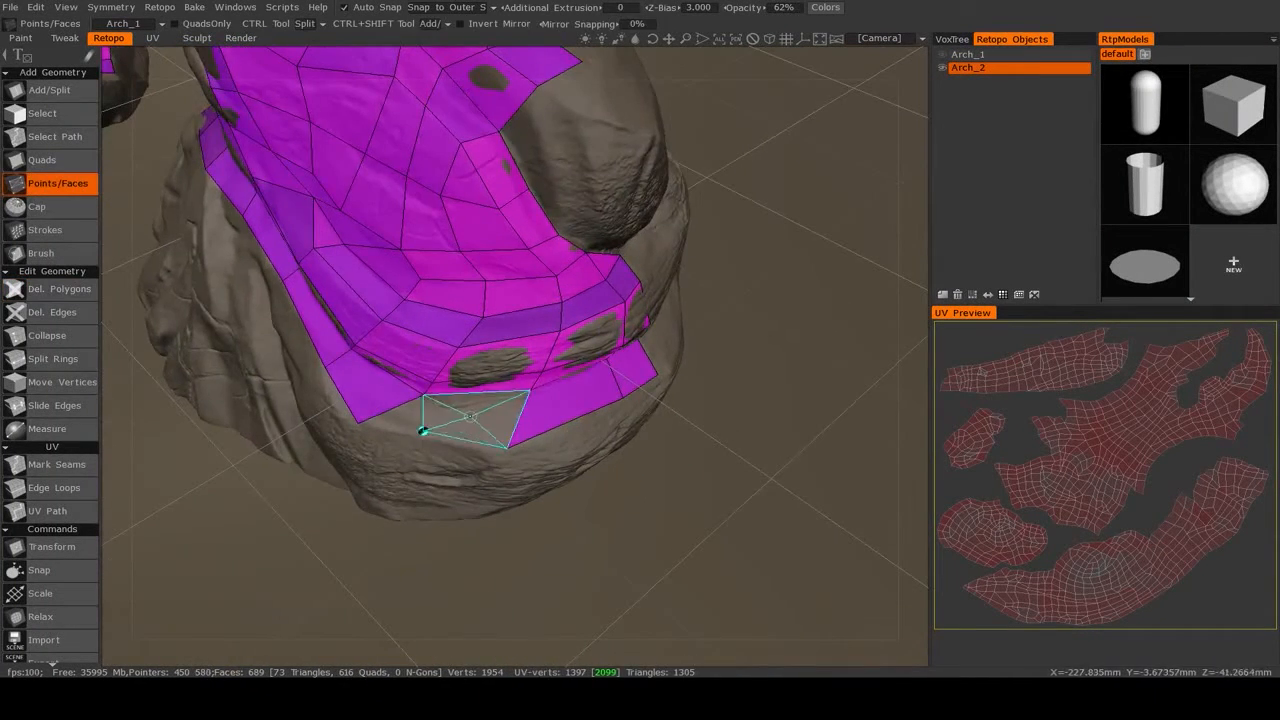
left_click(470, 415)
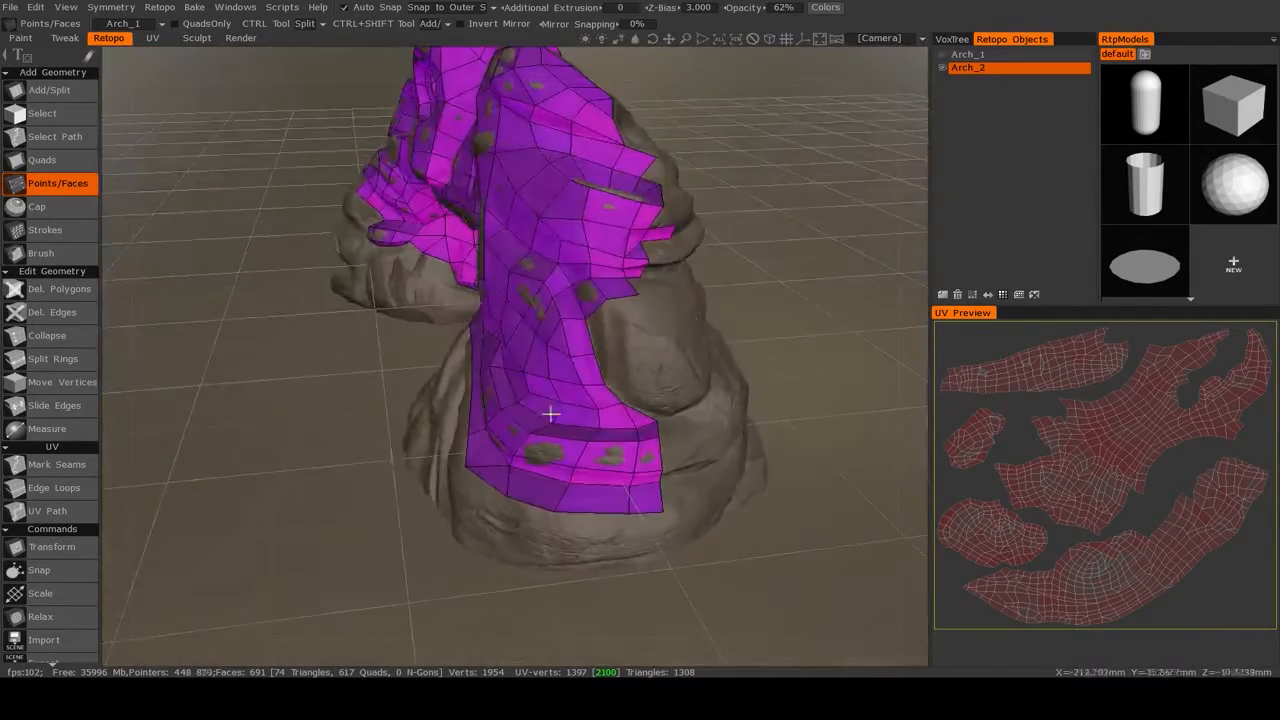
- Orbit to the pillar's other side and pick the Strokes tool for more quad rows
left_click_drag(550, 415, 455, 465)
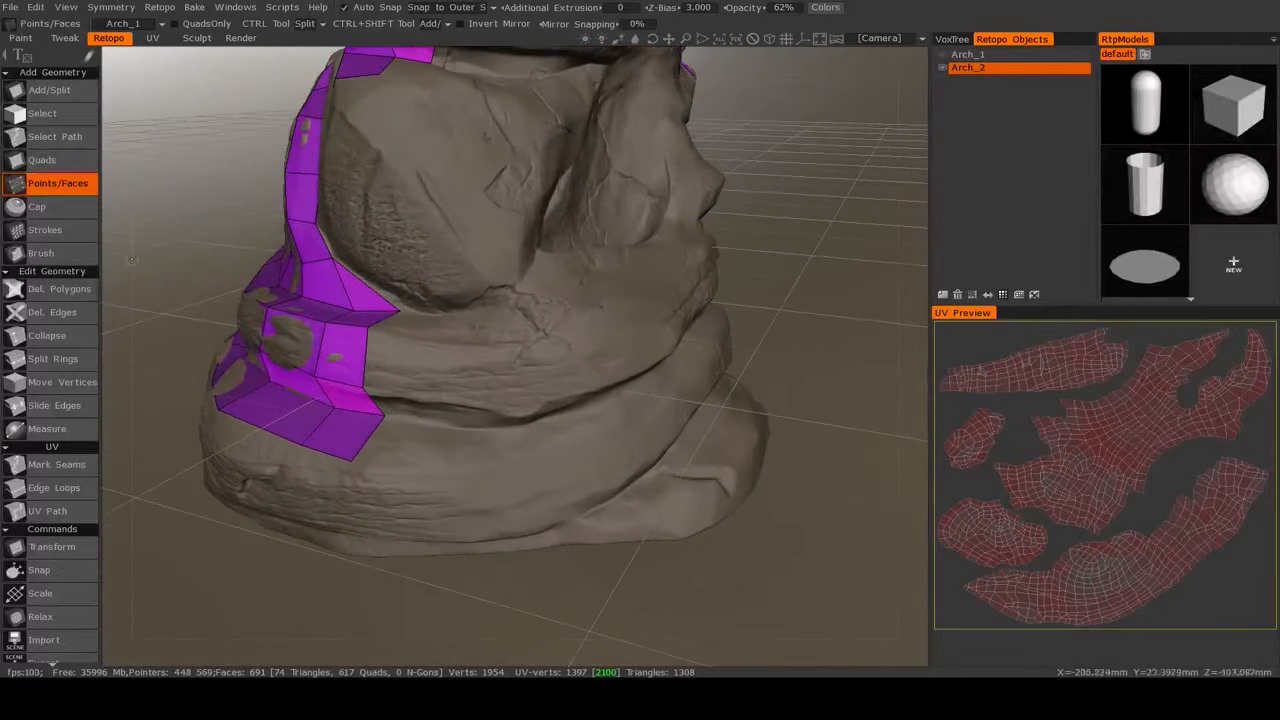
left_click(45, 229)
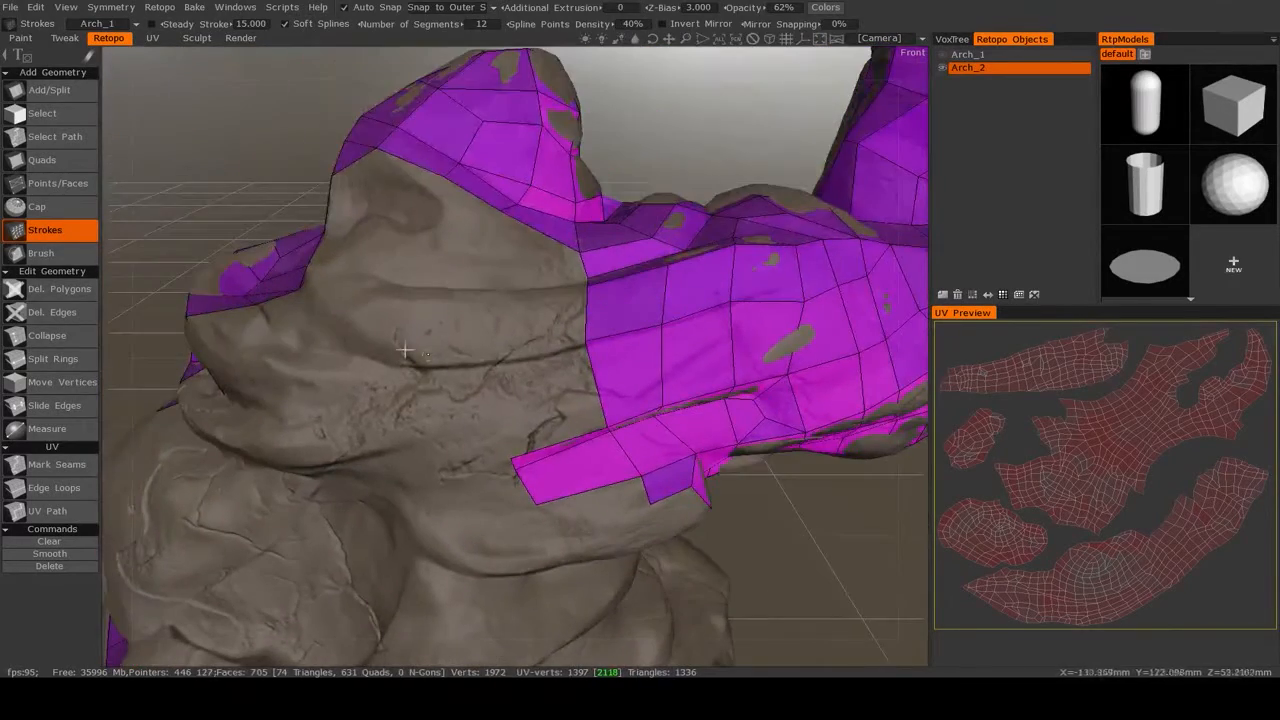
- Remove the stray small face, then build a new face over the concave gap
left_click(57, 183)
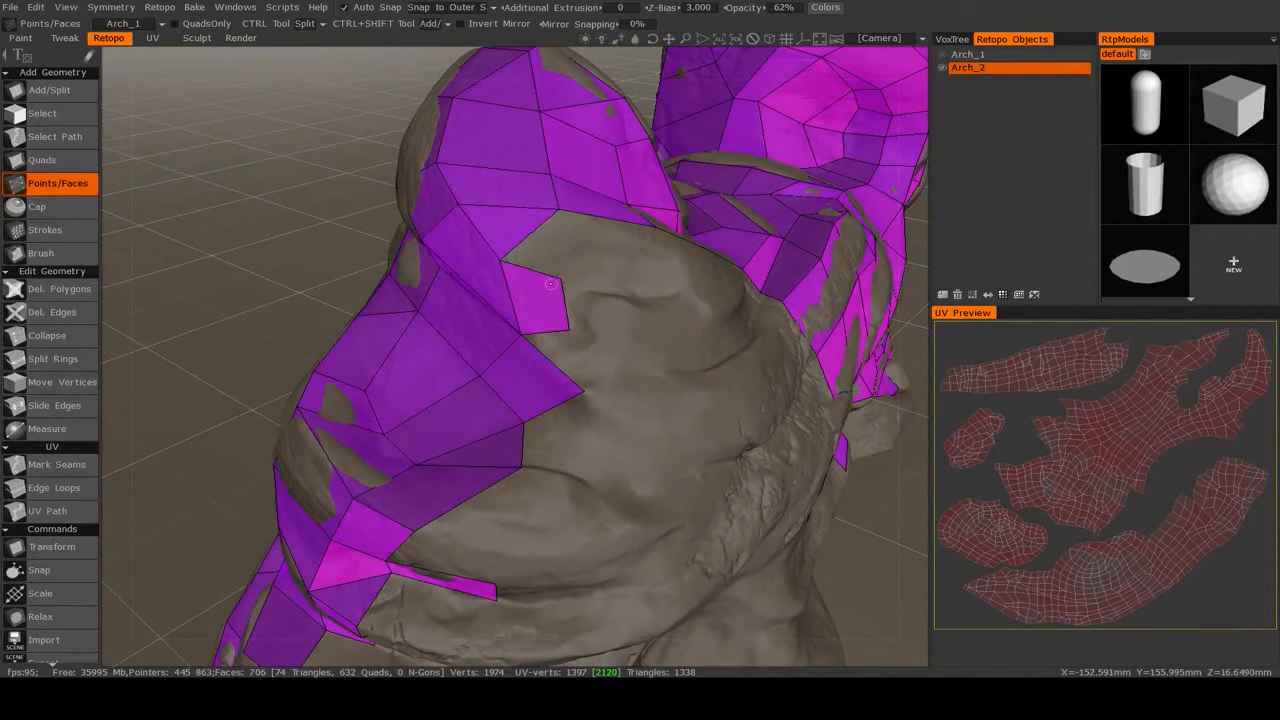
left_click(550, 290)
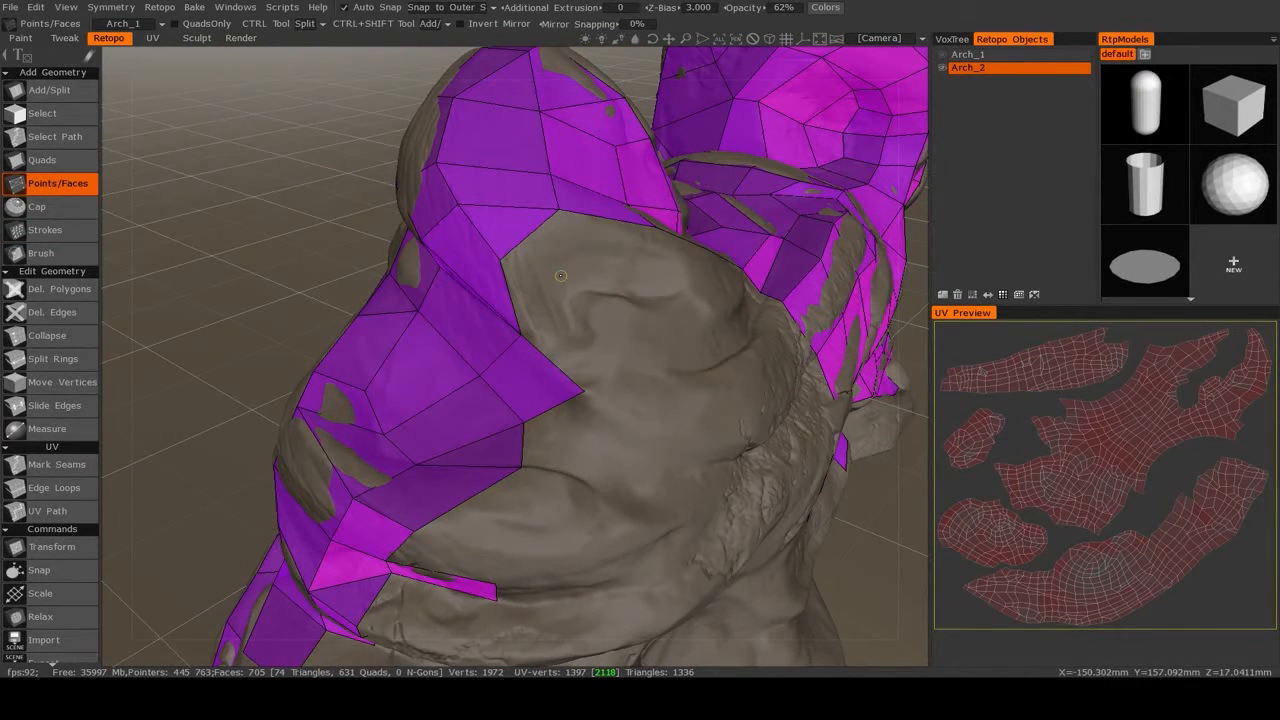
left_click_drag(560, 275, 582, 300)
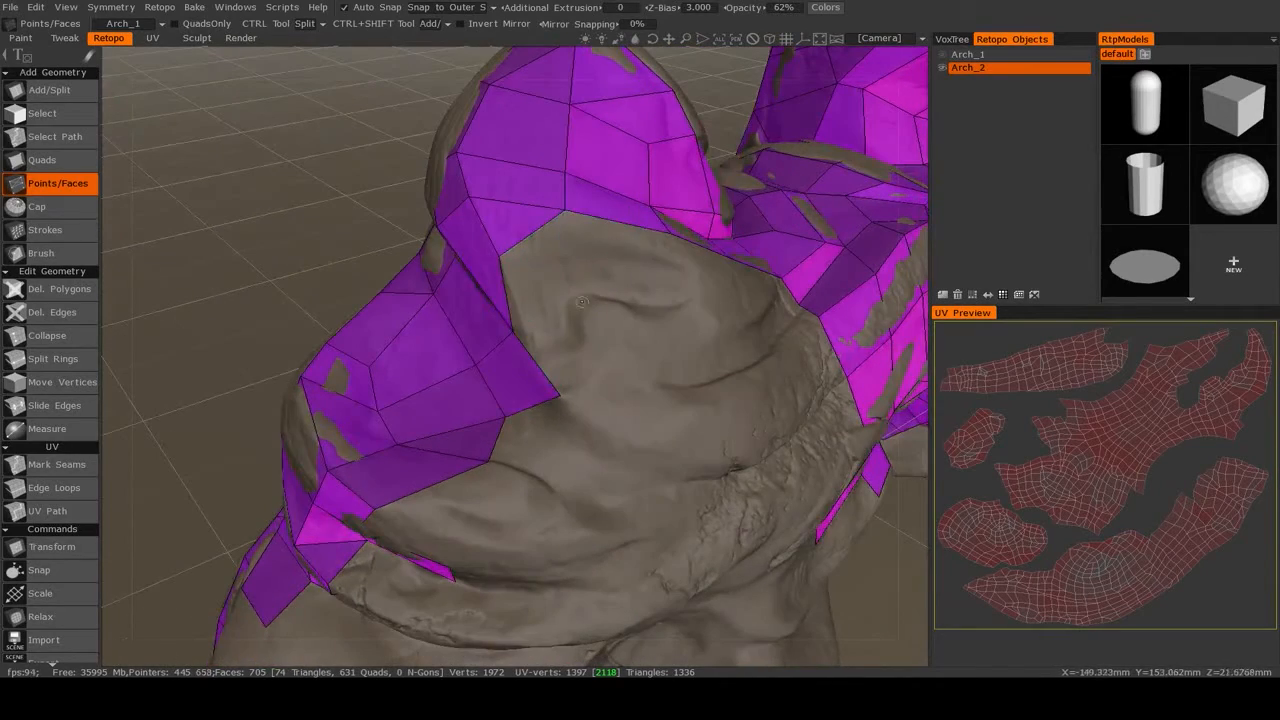
left_click_drag(583, 300, 625, 363)
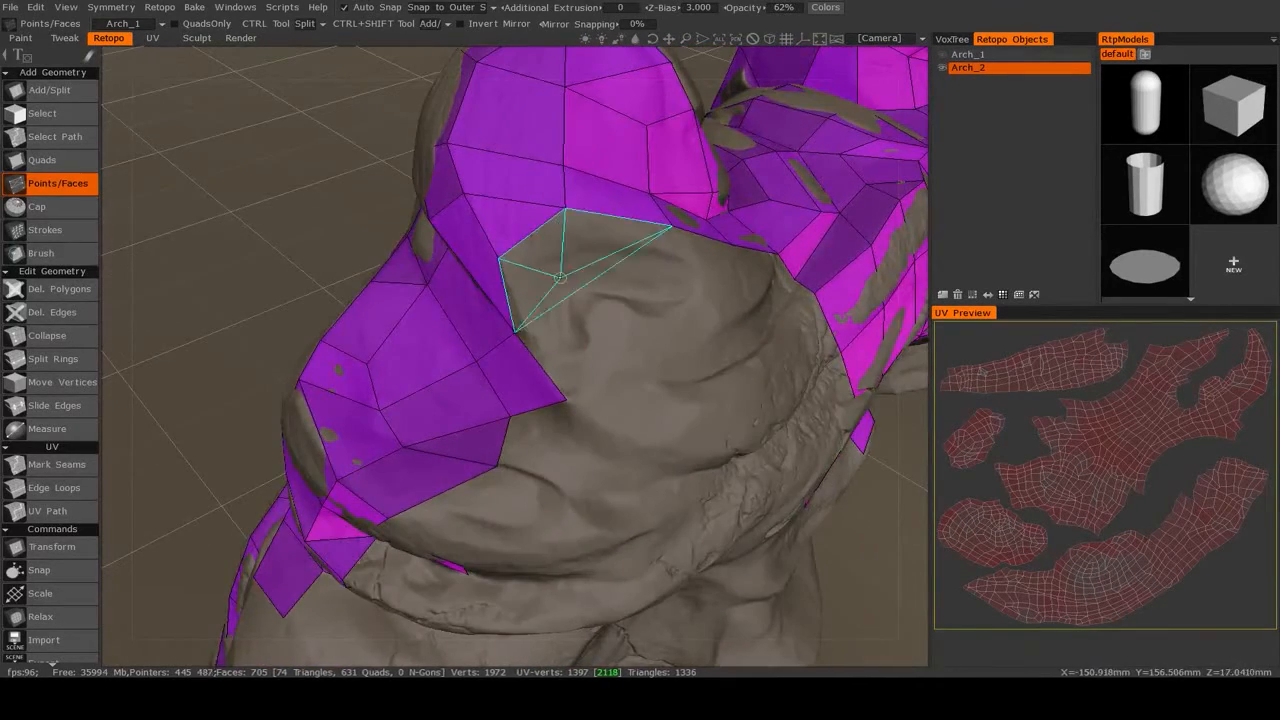
left_click(590, 263)
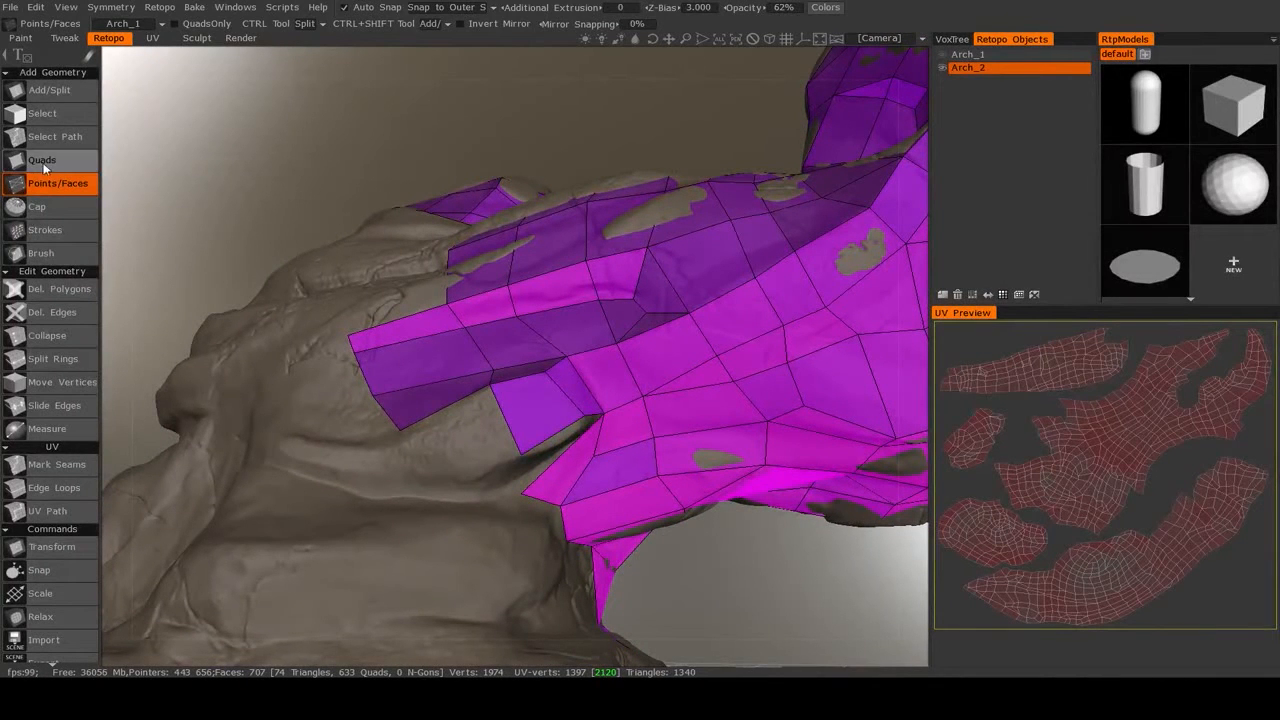
- Add two quads off the mesh's lower border with the Quads tool
left_click(42, 160)
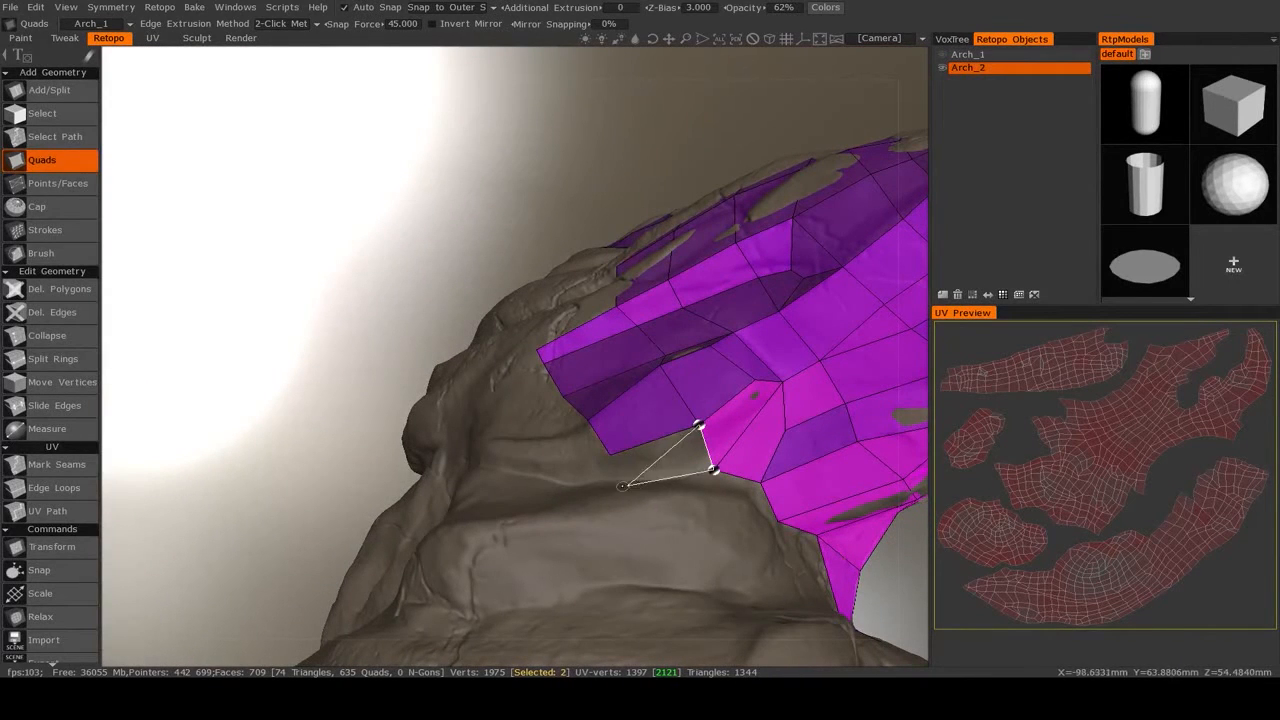
left_click(600, 465)
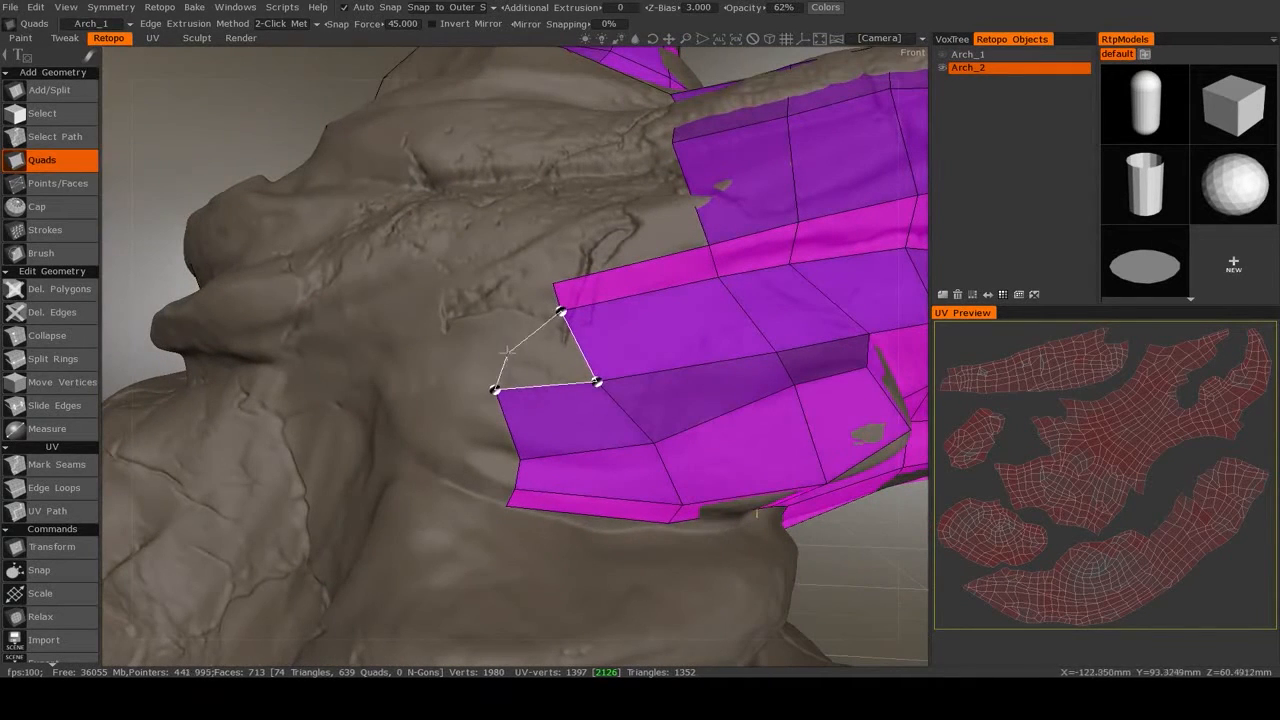
left_click(557, 290)
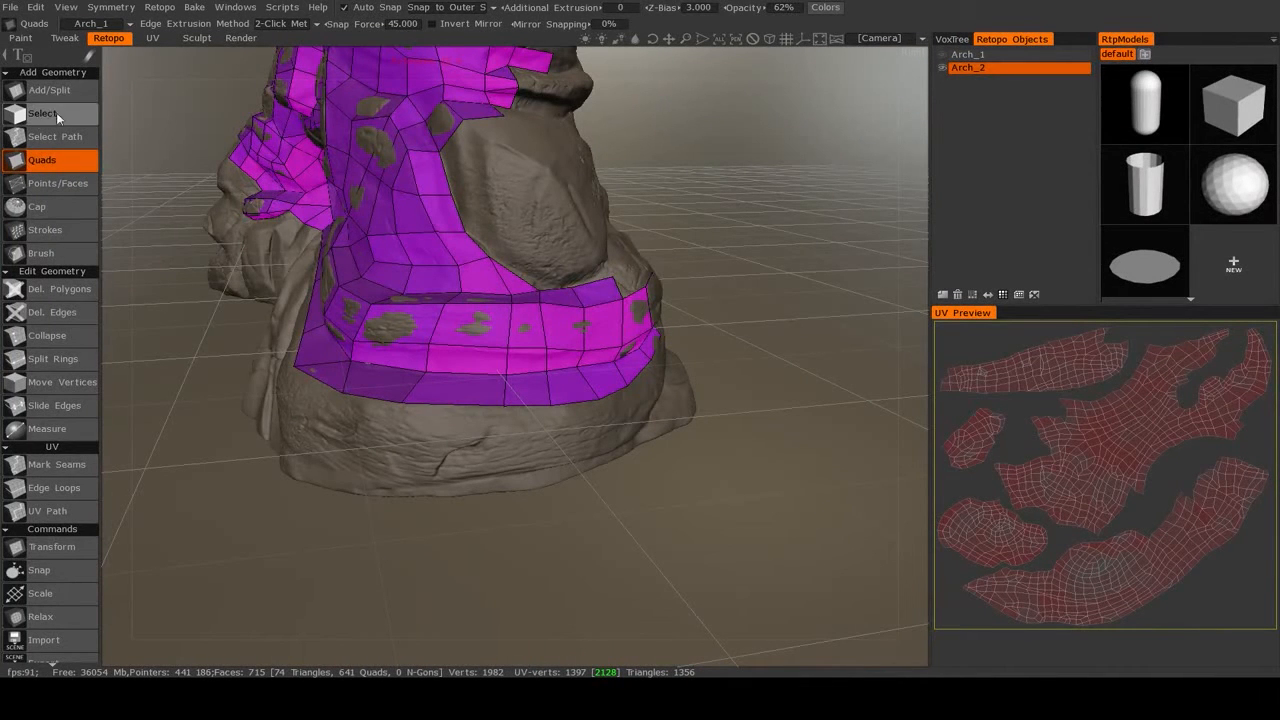
- Select the lower band's border edges with Select Path for extrusion
left_click(42, 113)
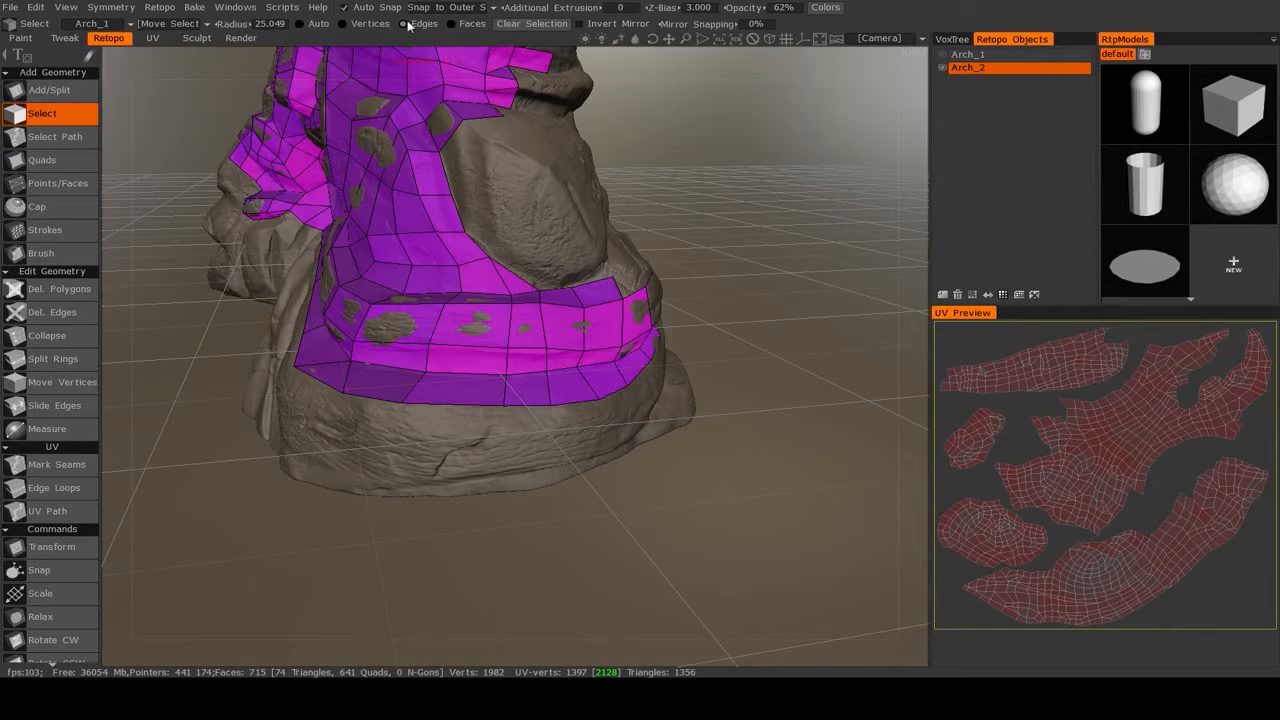
mouse_move(378, 90)
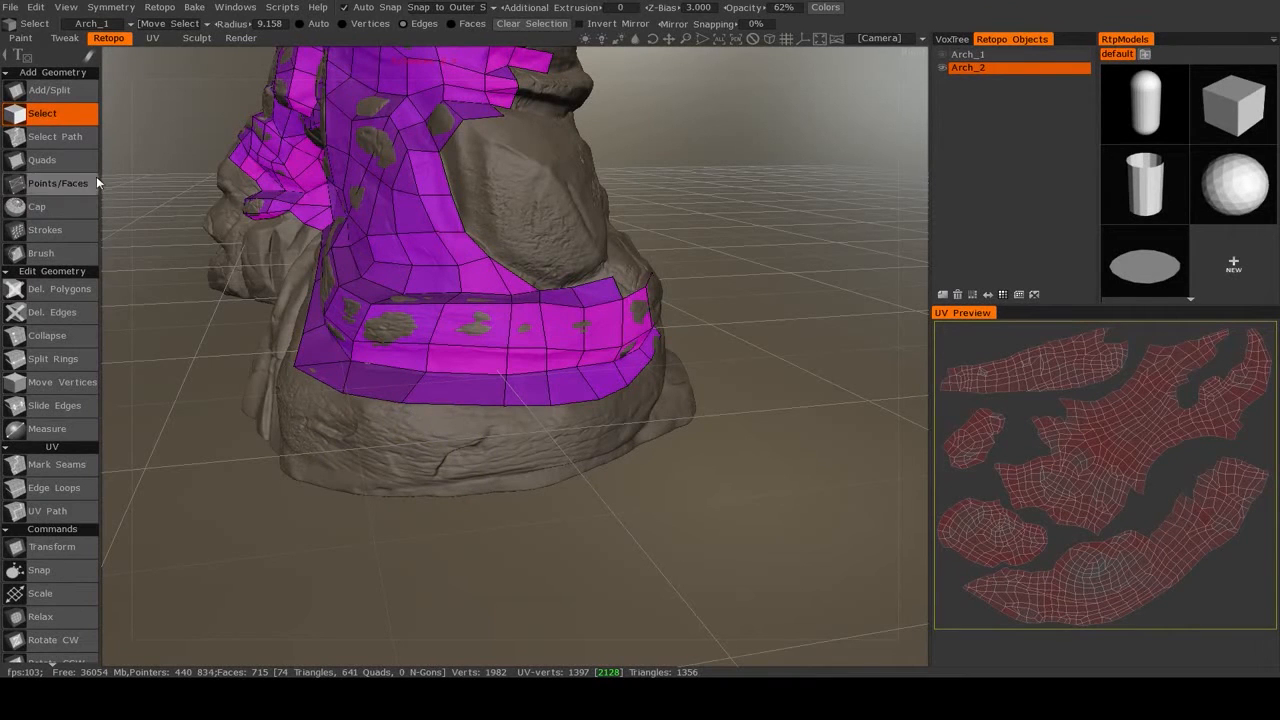
left_click(54, 136)
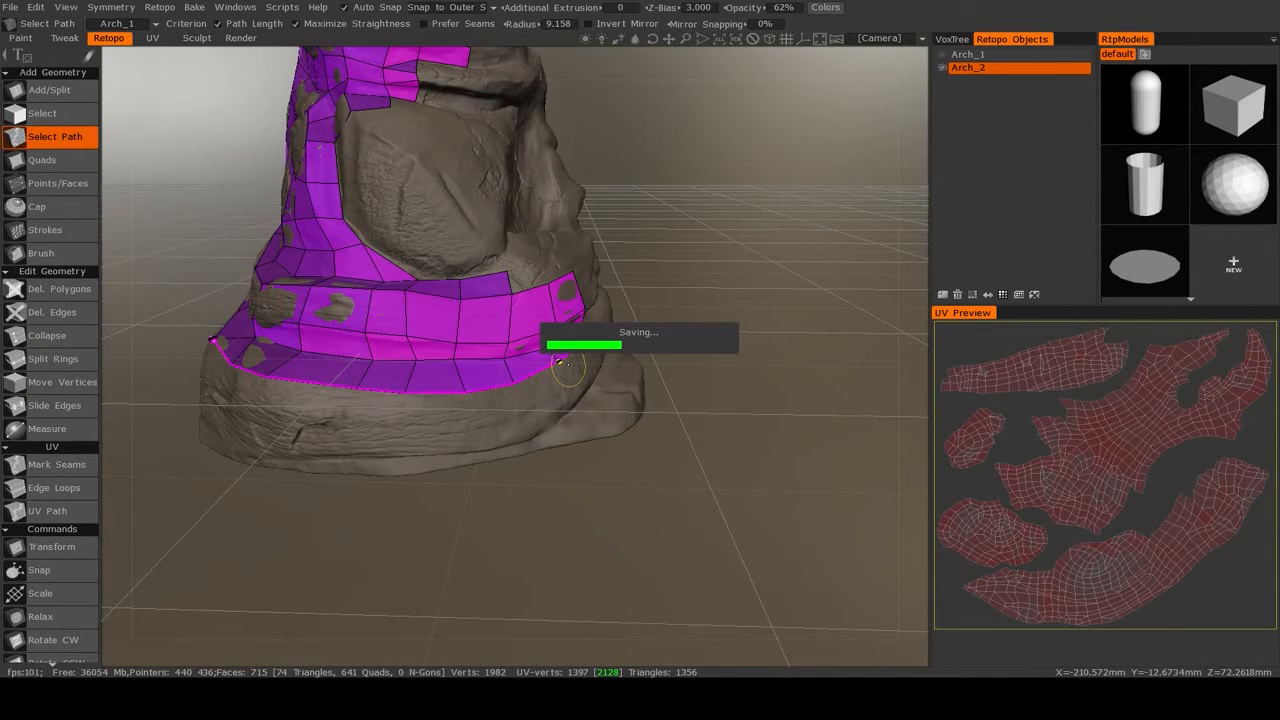
left_click(555, 375)
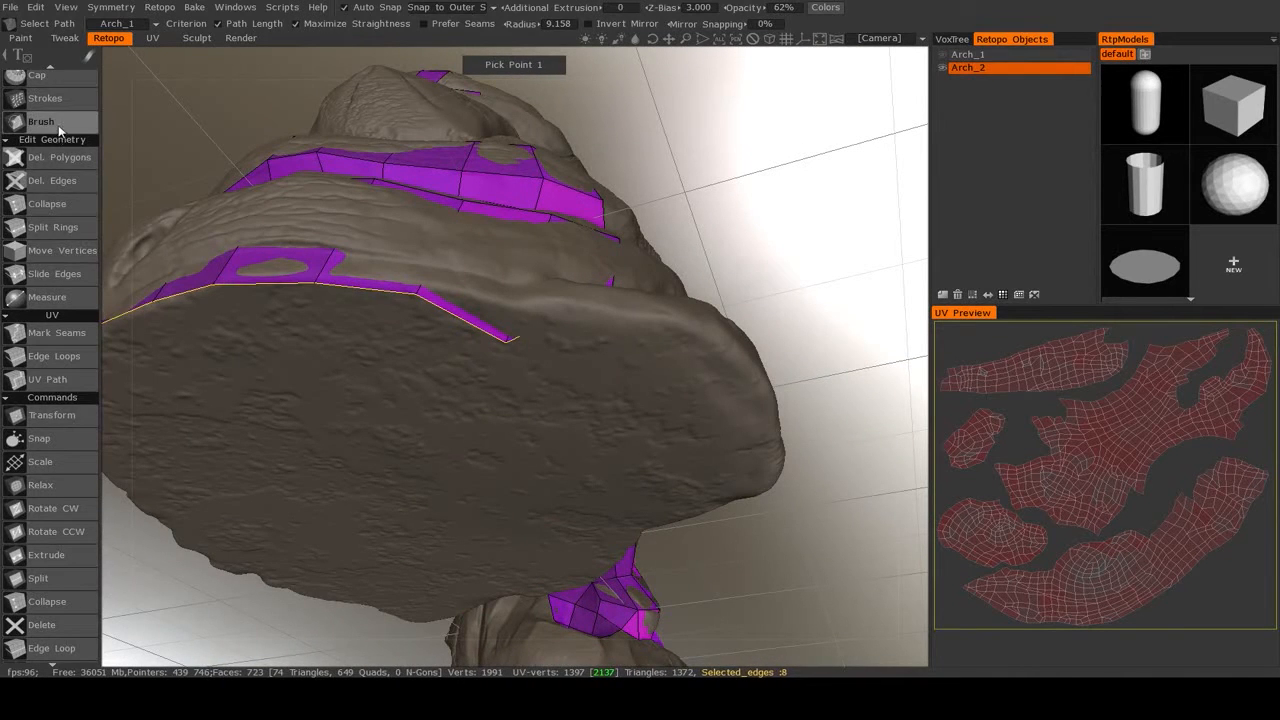
- Pick the Brush tool, then switch to Points/Faces
left_click(41, 121)
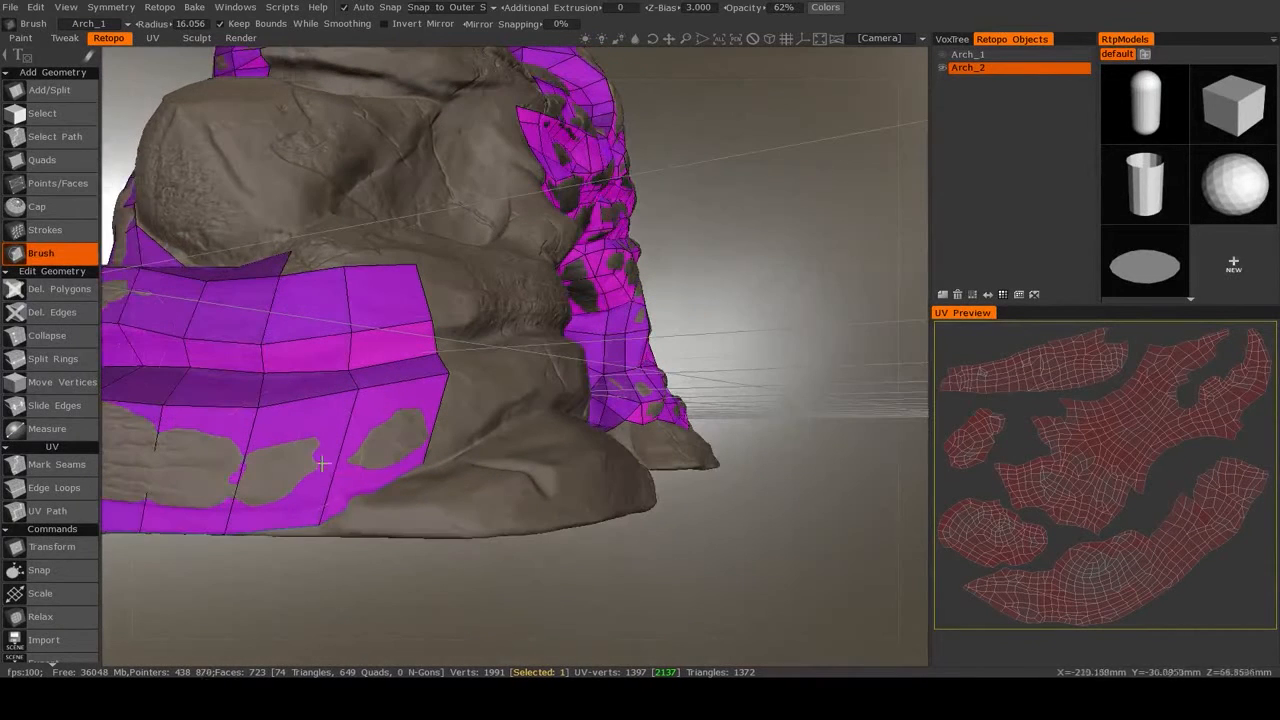
left_click(57, 183)
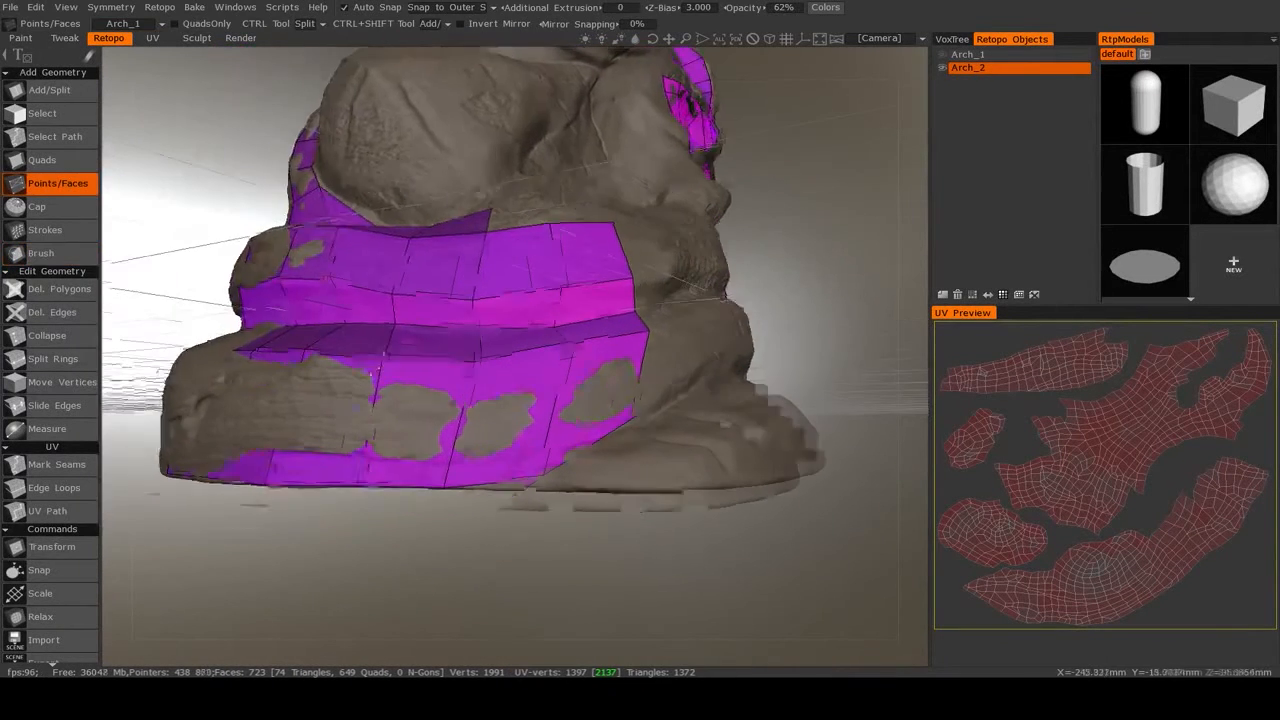
- Place a point at the lower band's corner and zoom in on the arch's foot
left_click(365, 420)
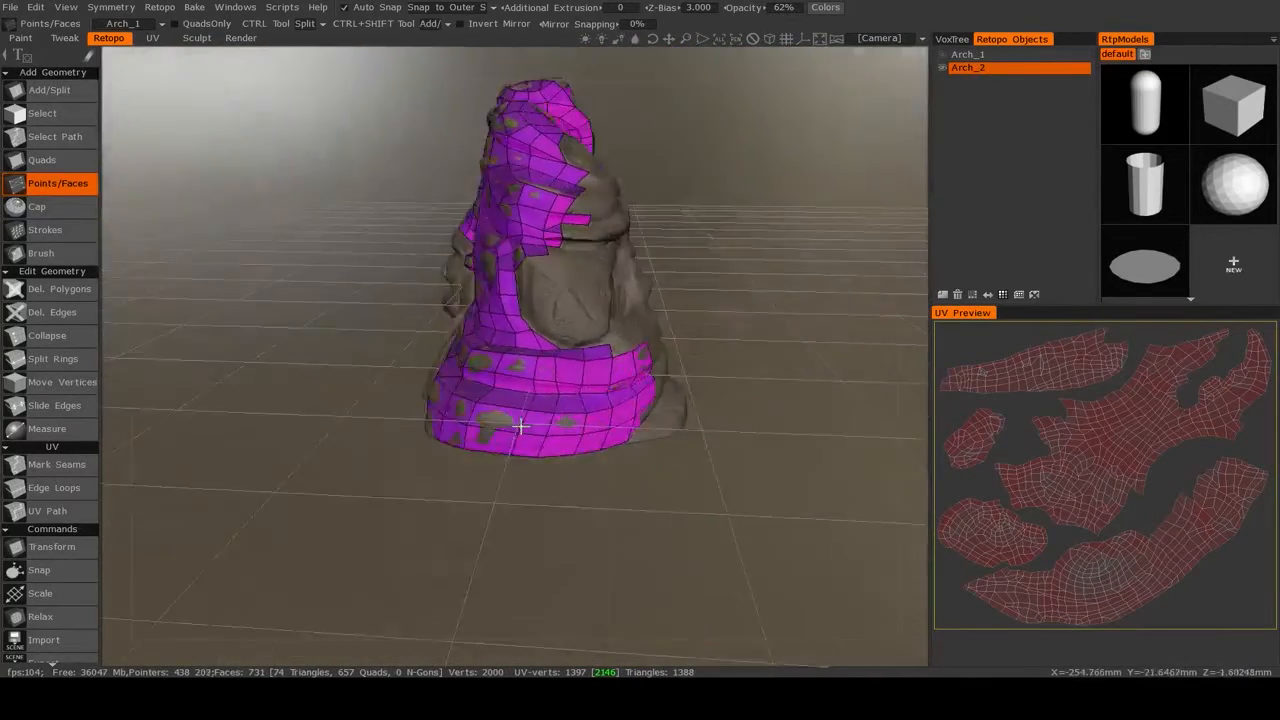
left_click_drag(520, 430, 630, 358)
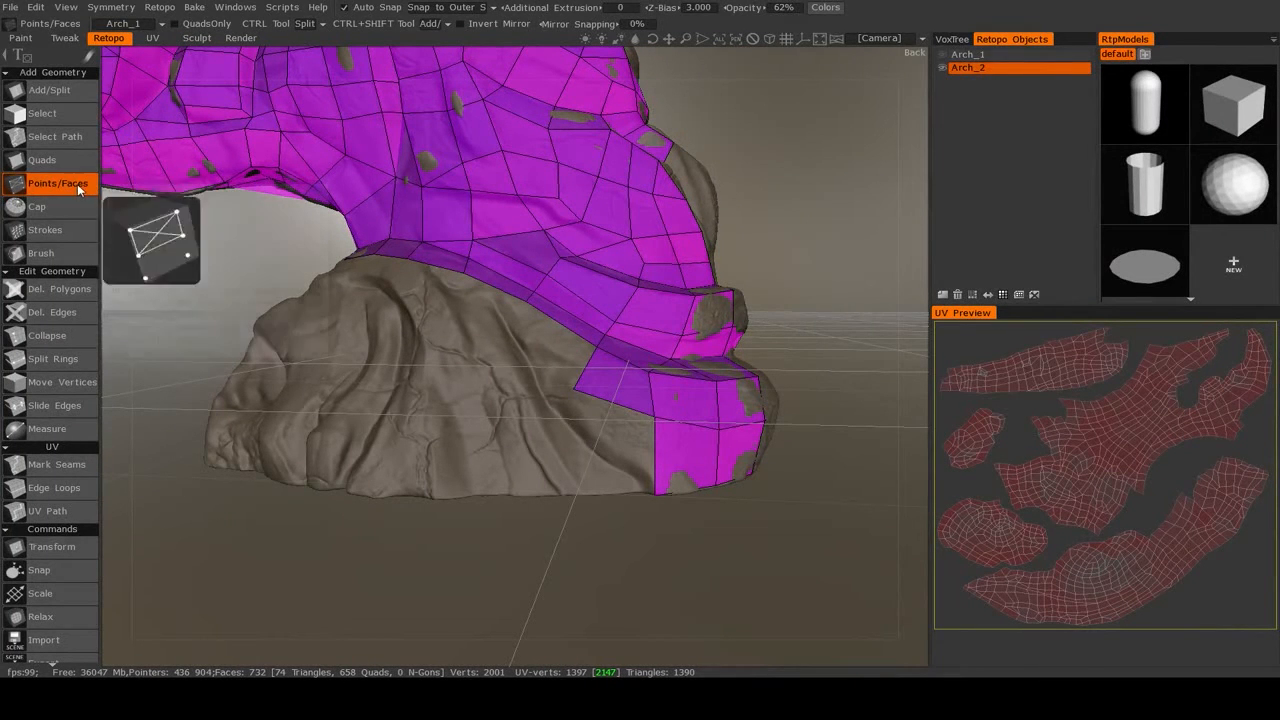
mouse_move(44, 230)
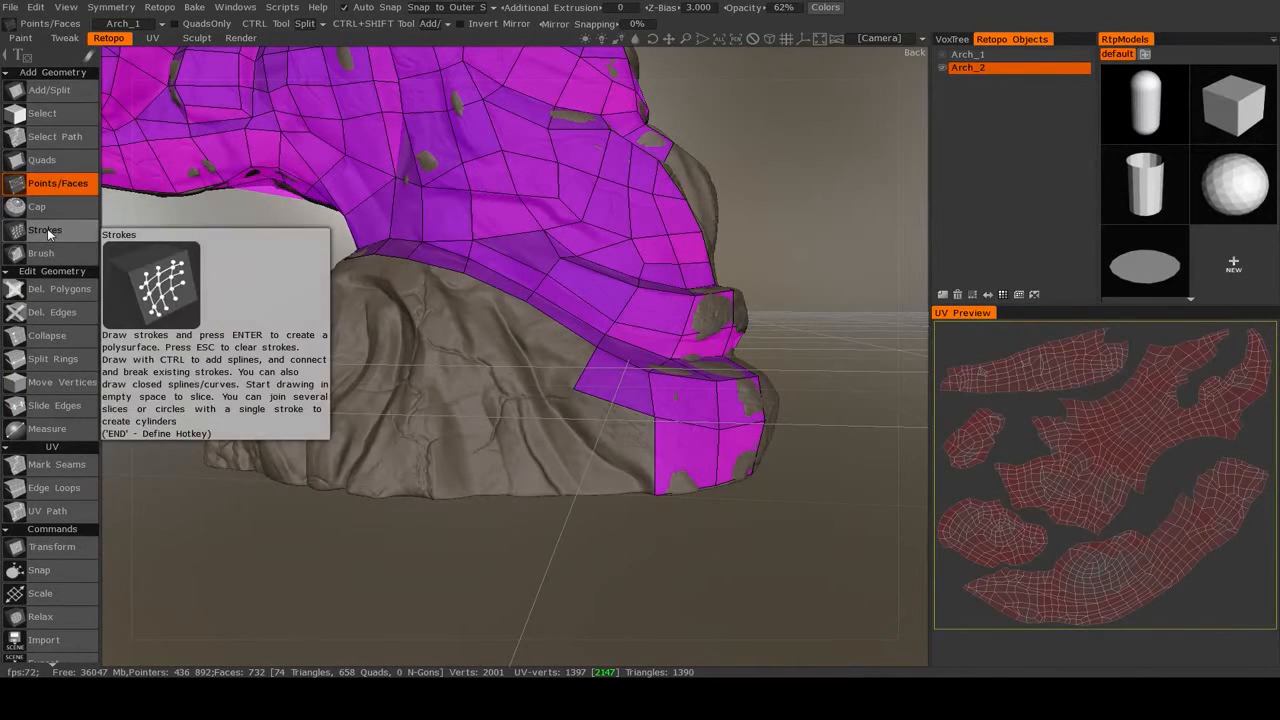
- Complete a quad in the band gap, then orbit up to the upper mesh
left_click(576, 378)
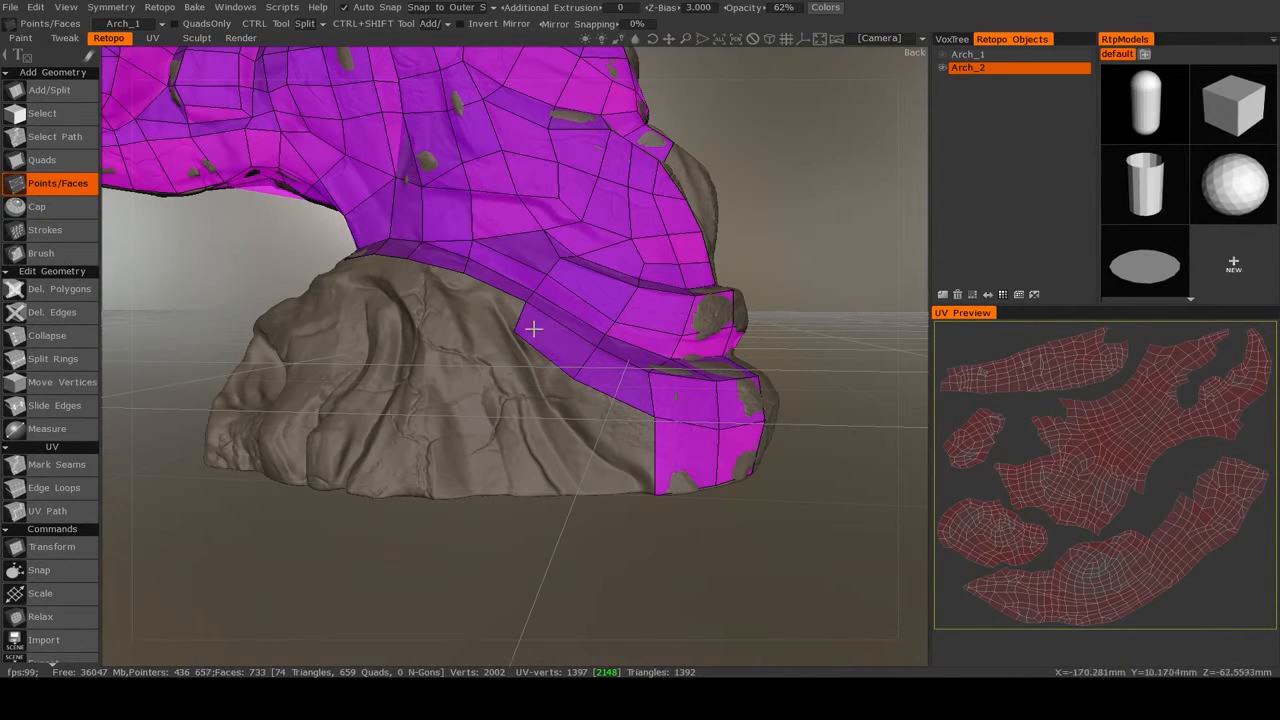
left_click_drag(533, 330, 410, 530)
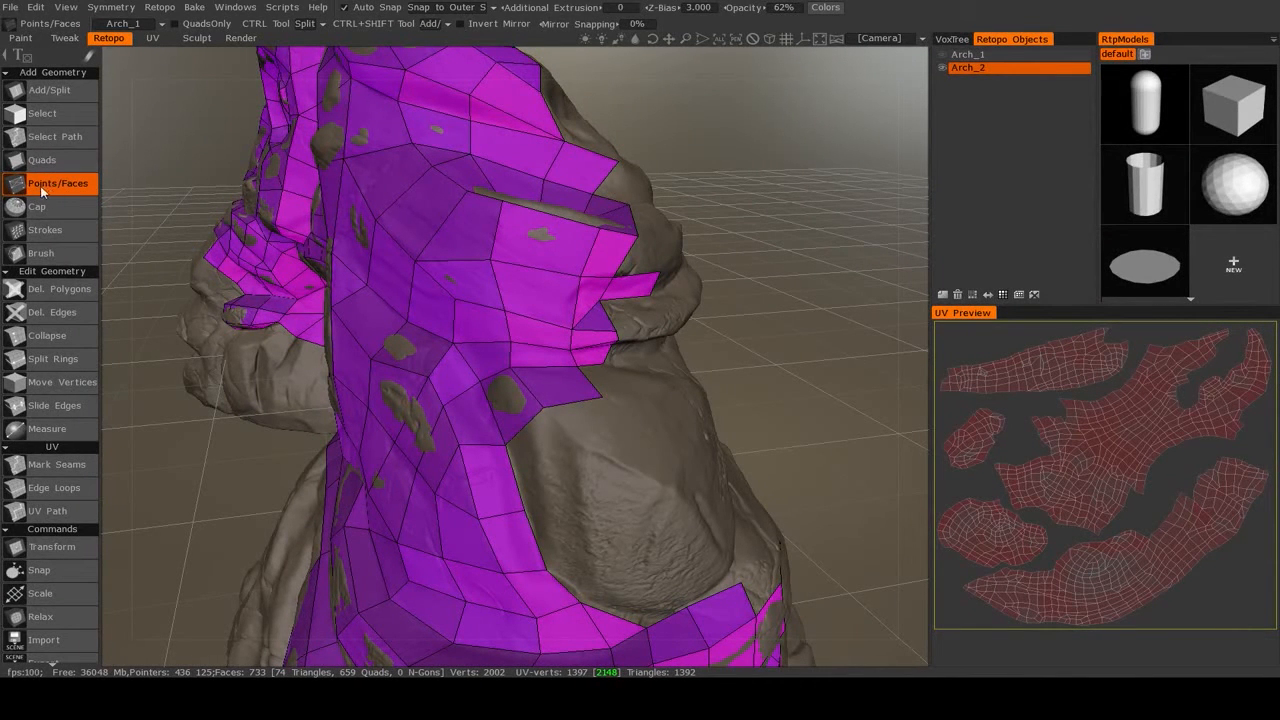
- Select the stray vertex and drag it with Transform onto the concave rock surface
left_click(597, 300)
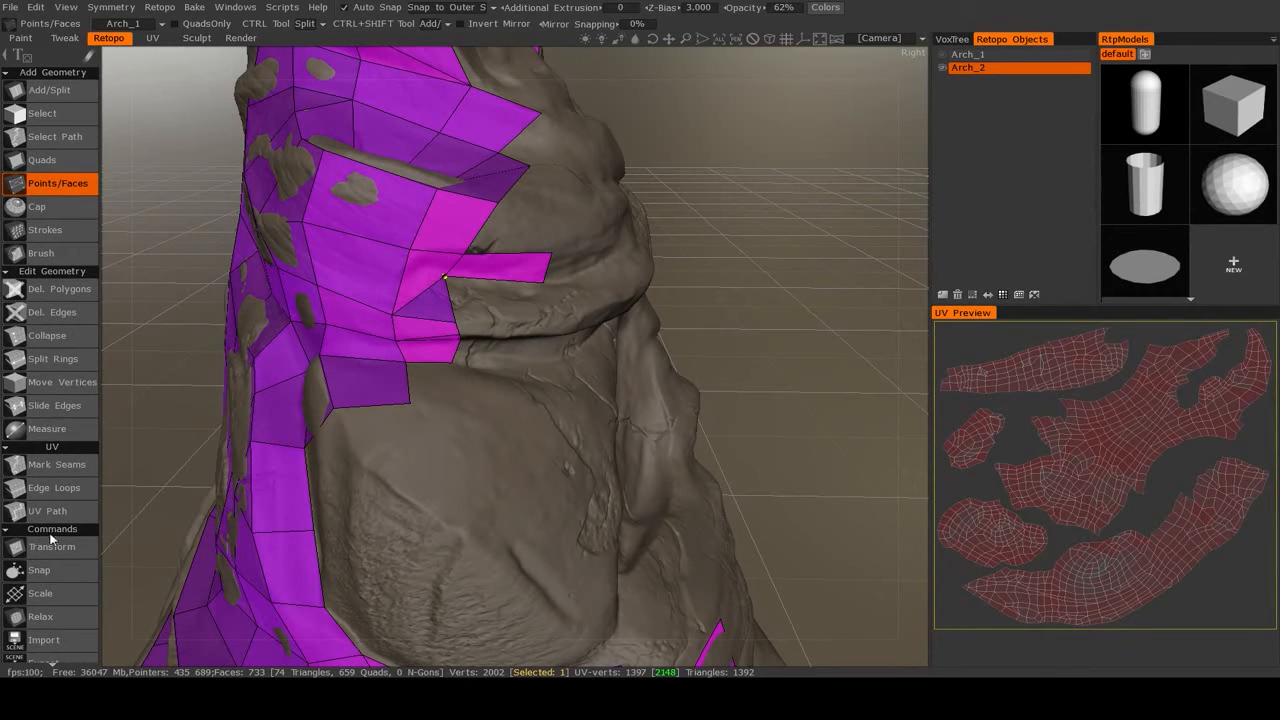
left_click(51, 547)
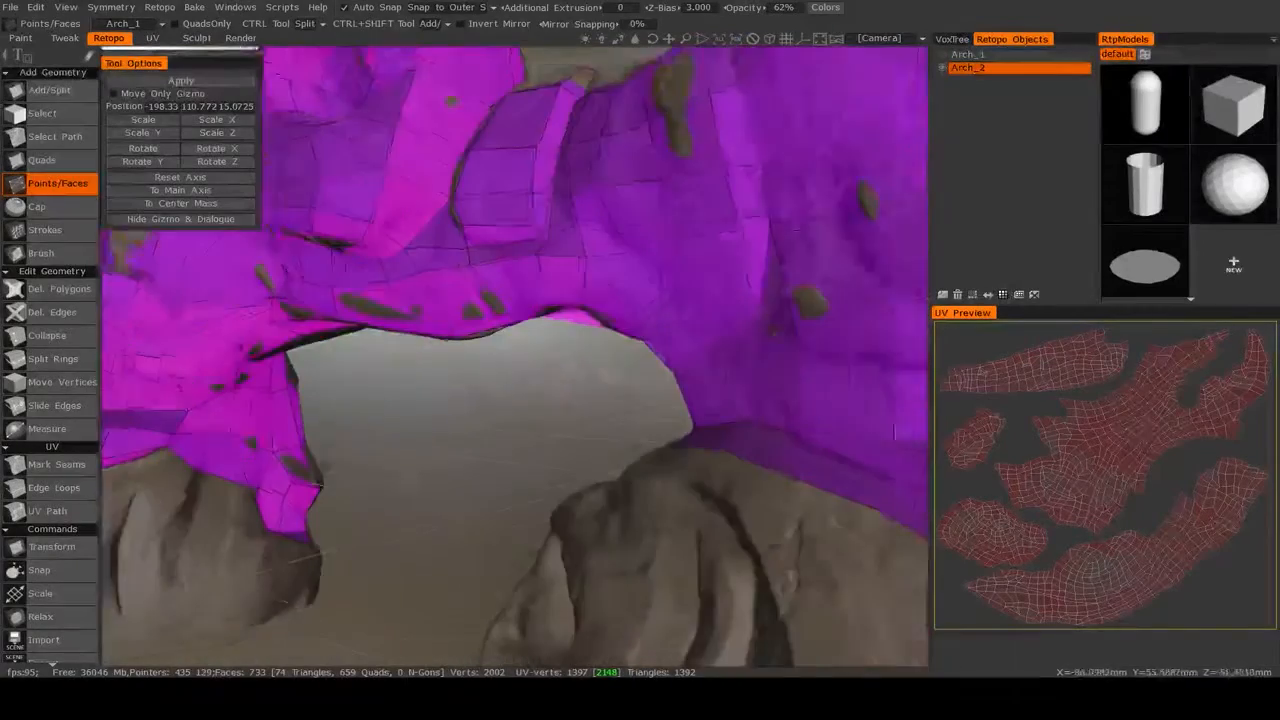
left_click_drag(500, 400, 700, 500)
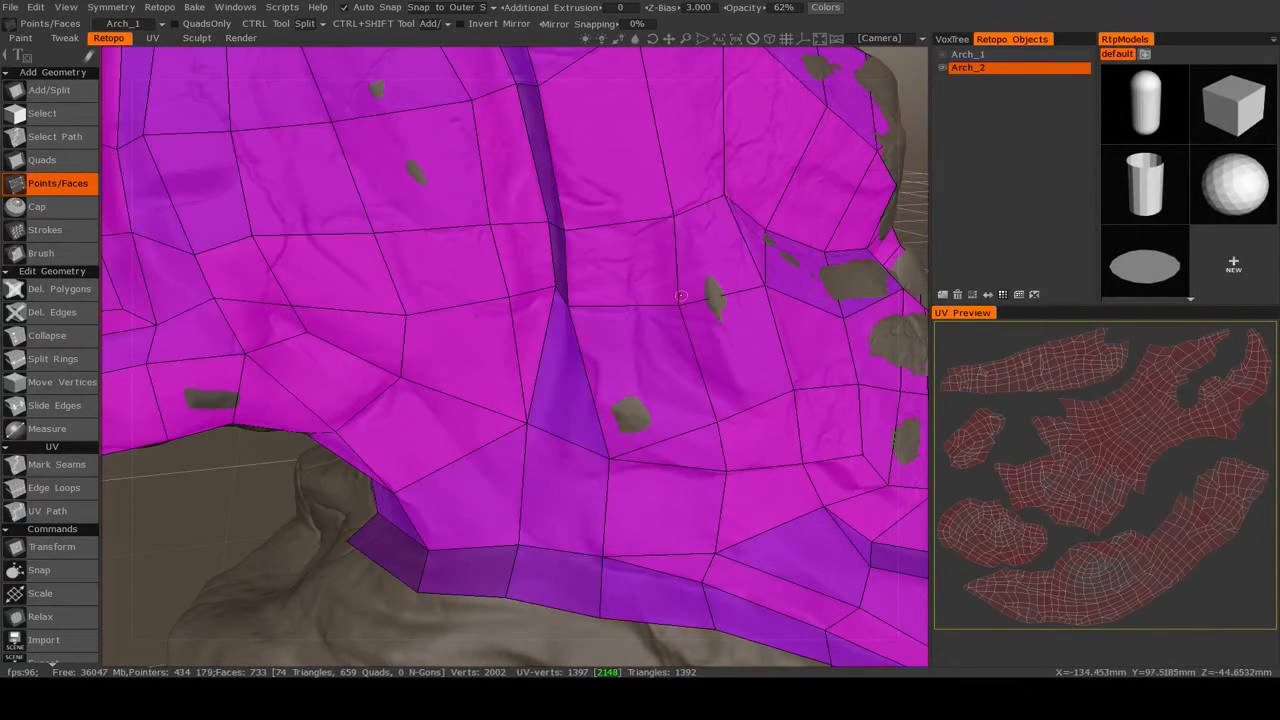
- Pull a vertex onto the hollow beneath the arch, switching to direct vertex moving
left_click(680, 310)
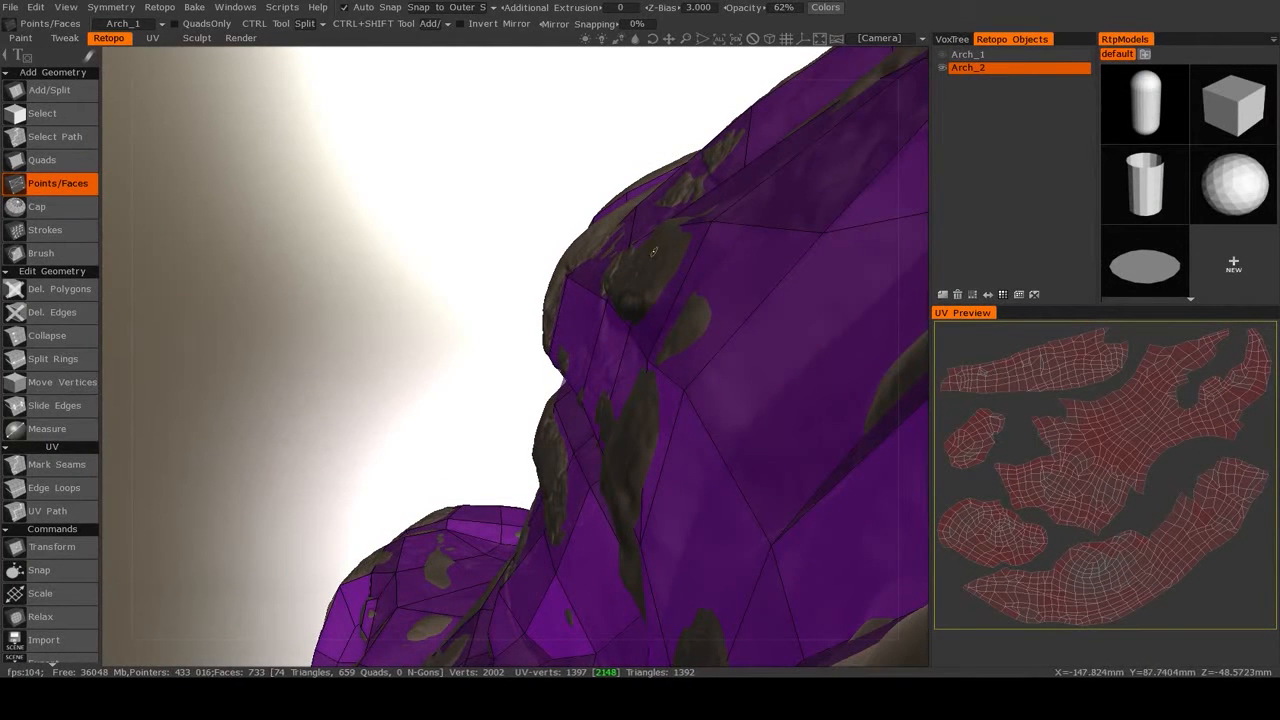
mouse_move(595, 340)
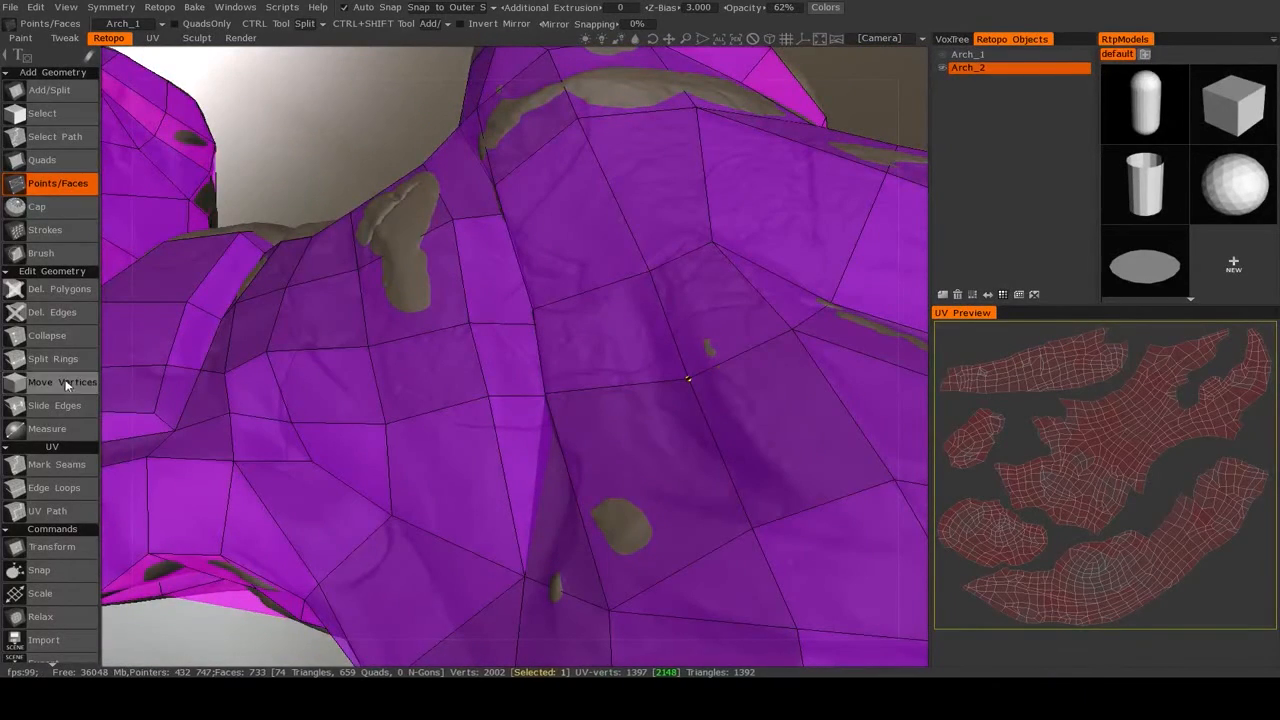
left_click(62, 382)
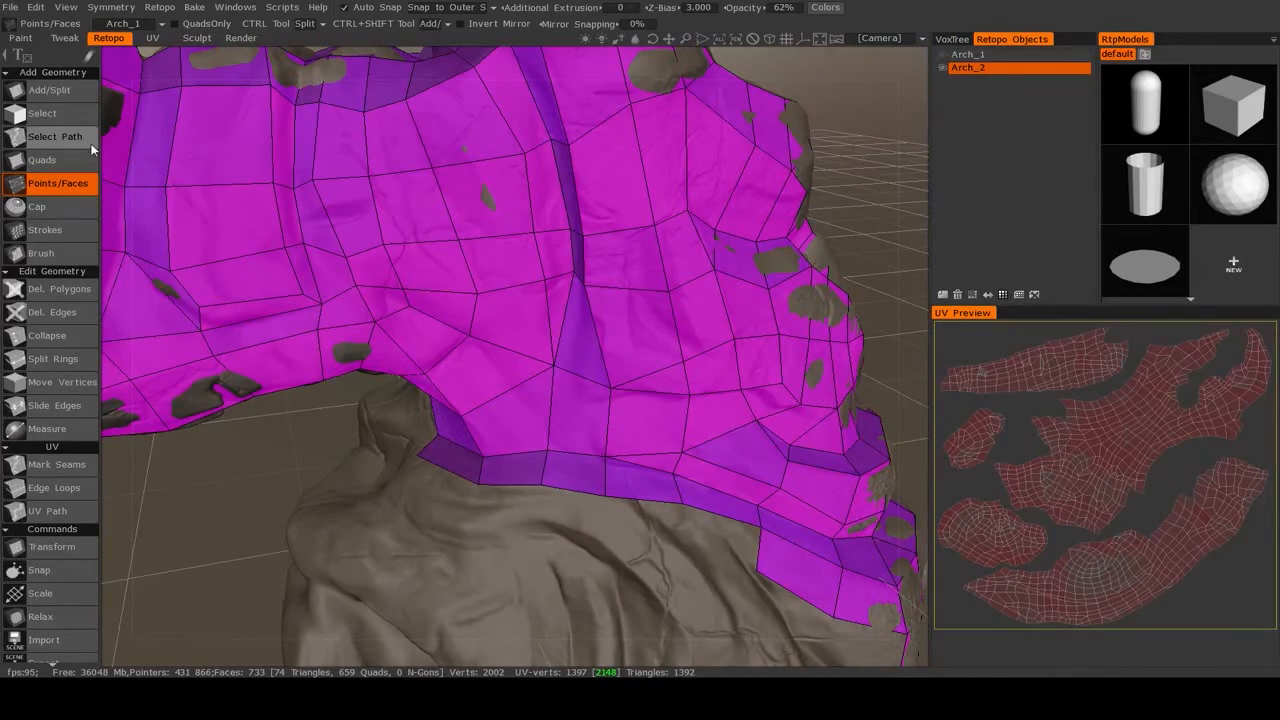
- Zoom to the arch leg base and place a new point on the boulder below the band
left_click(42, 113)
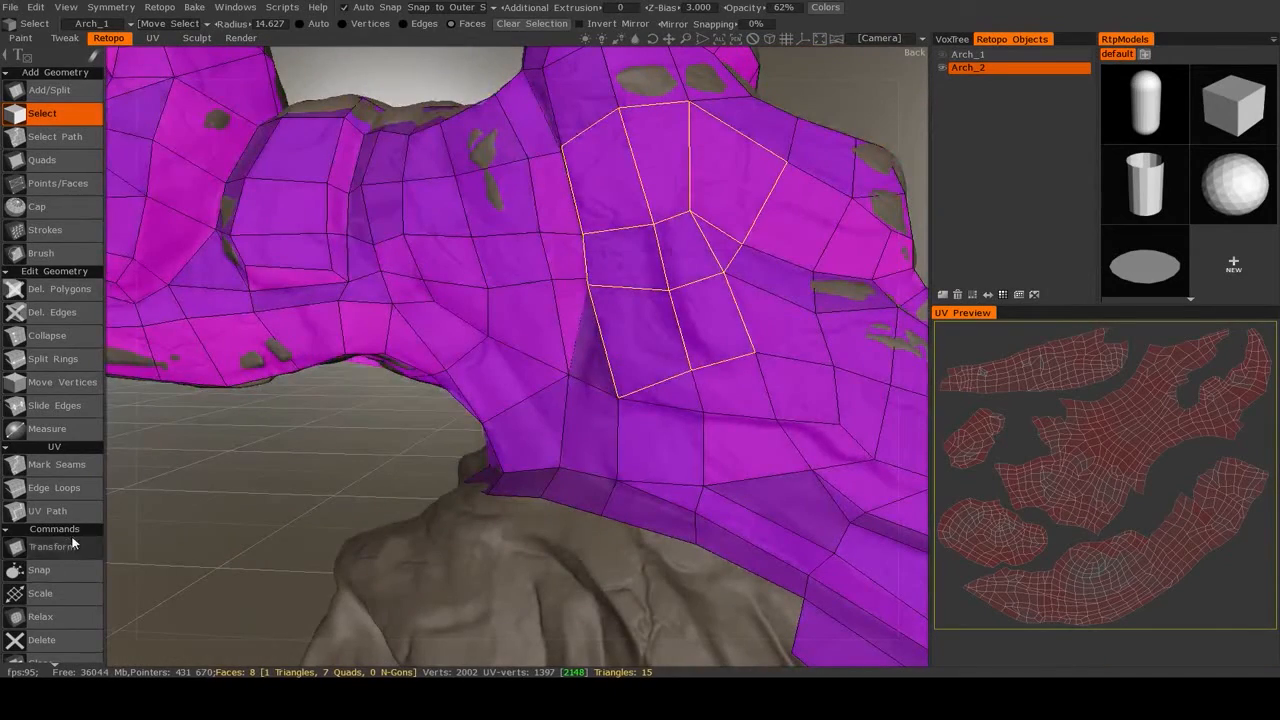
left_click(52, 547)
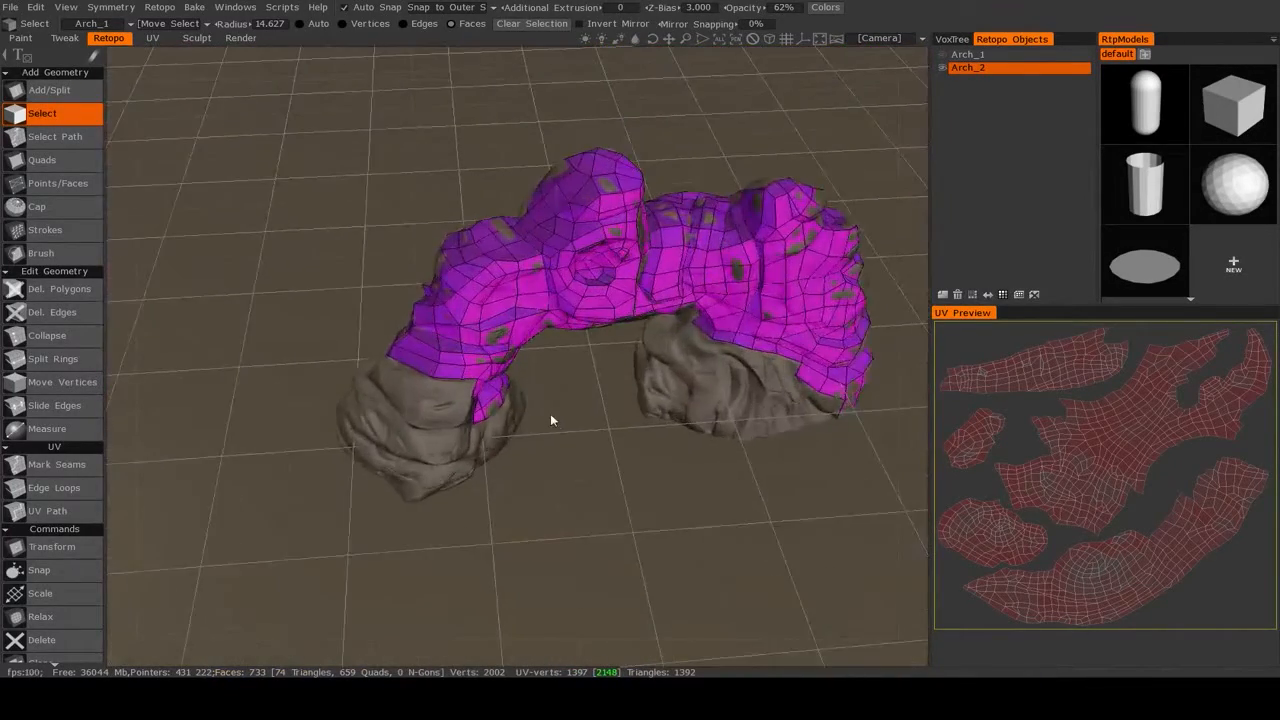
left_click_drag(550, 420, 510, 370)
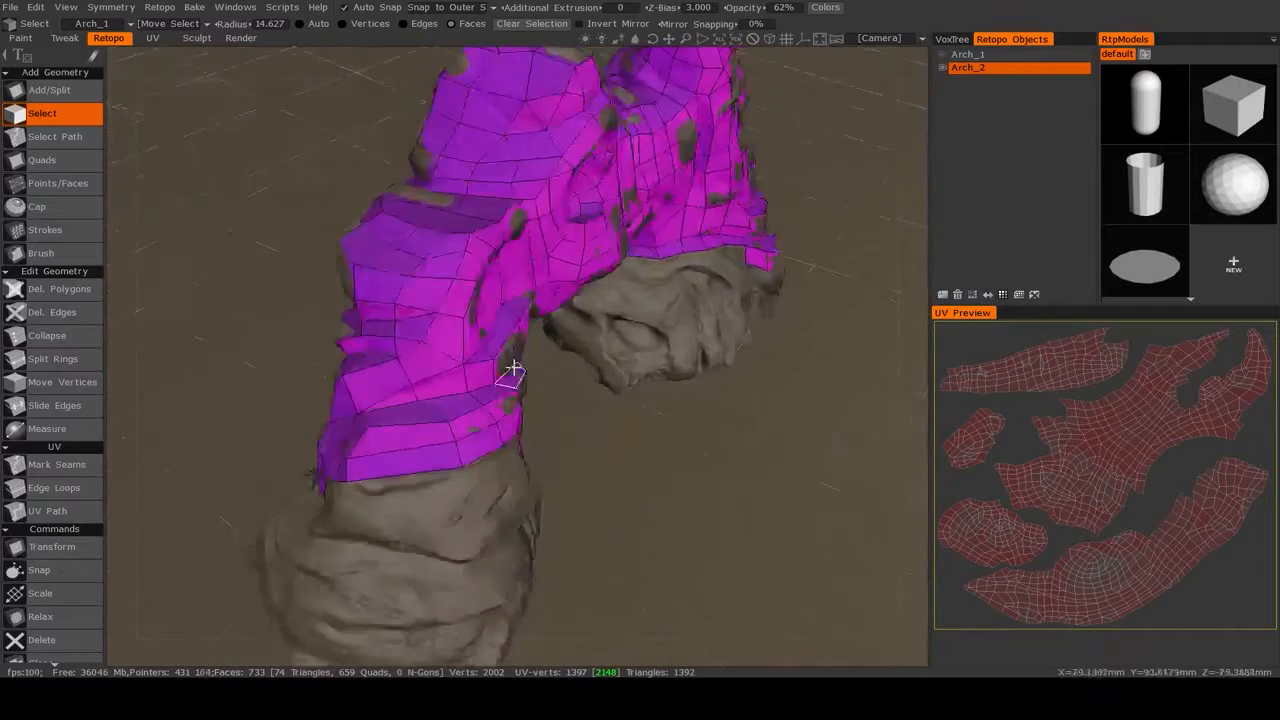
left_click_drag(510, 370, 710, 245)
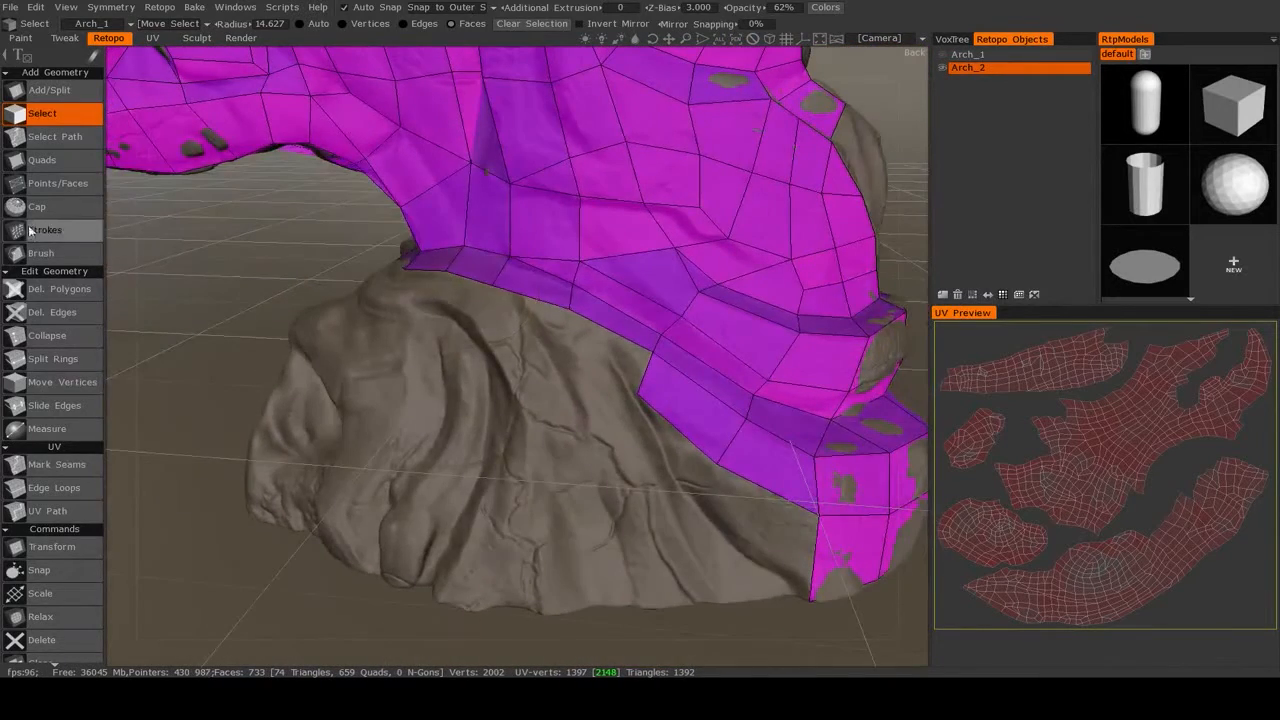
left_click(57, 183)
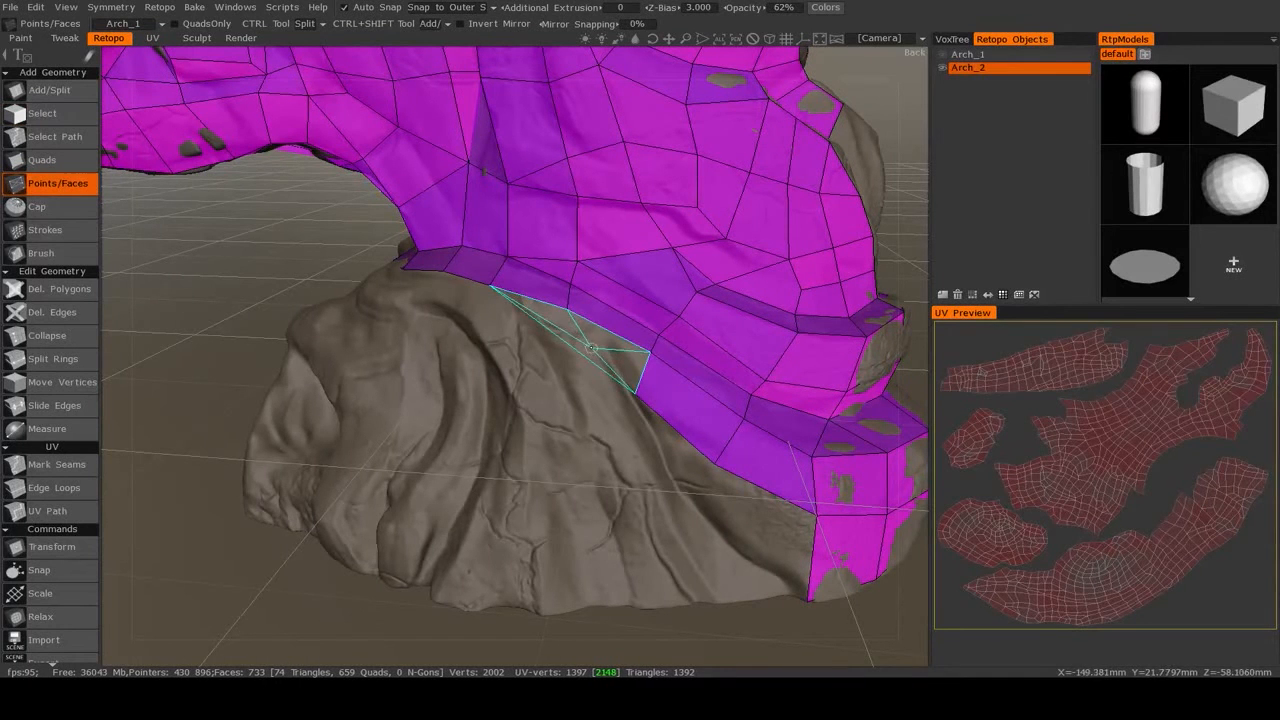
left_click(597, 350)
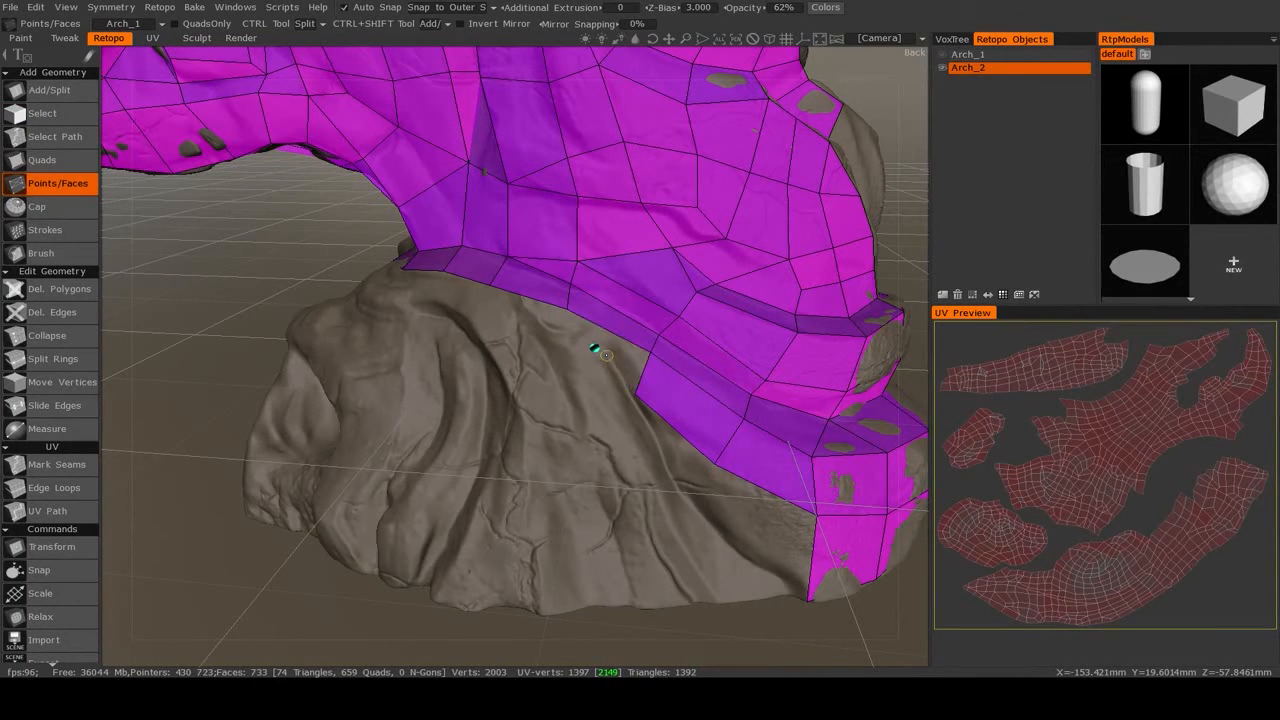